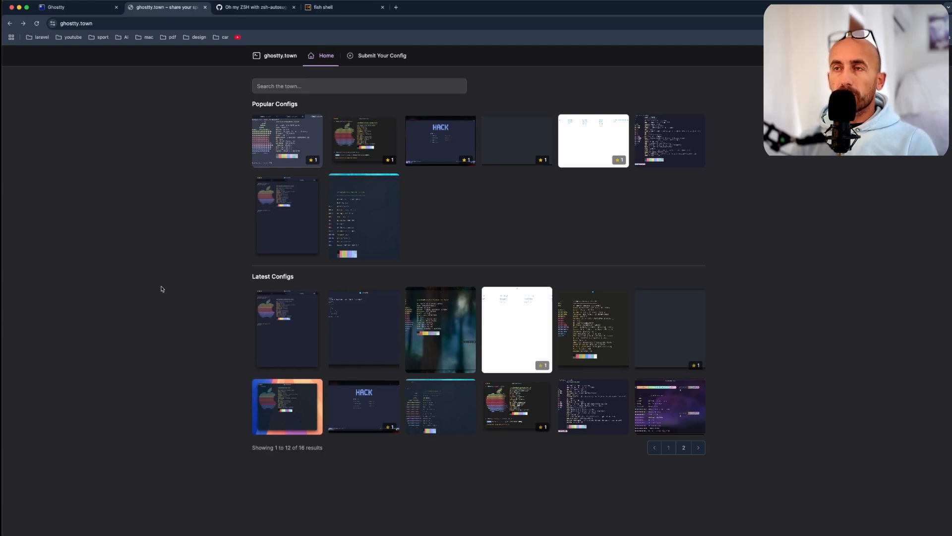
mouse_move(109, 109)
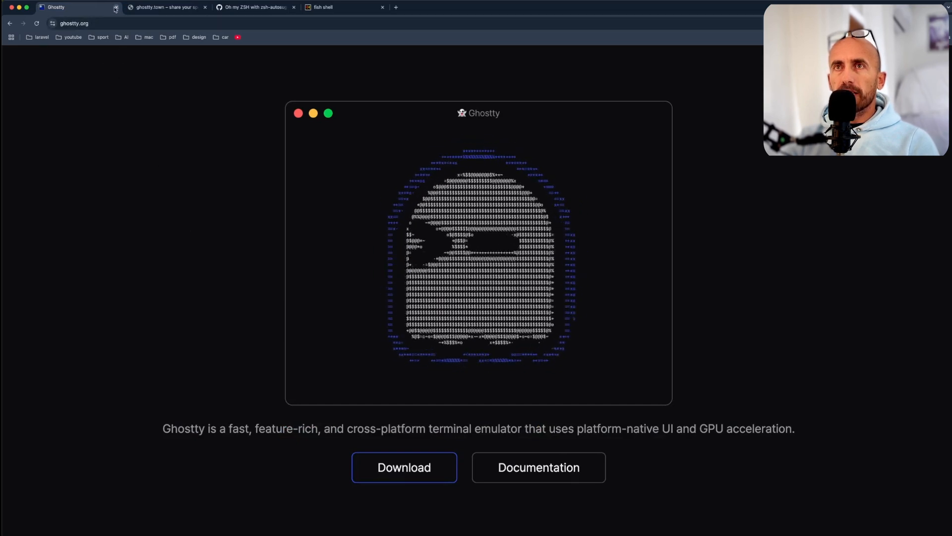
Close the Ghostty homepage tab, returning to the ghostty.town gallery.
left_click(117, 7)
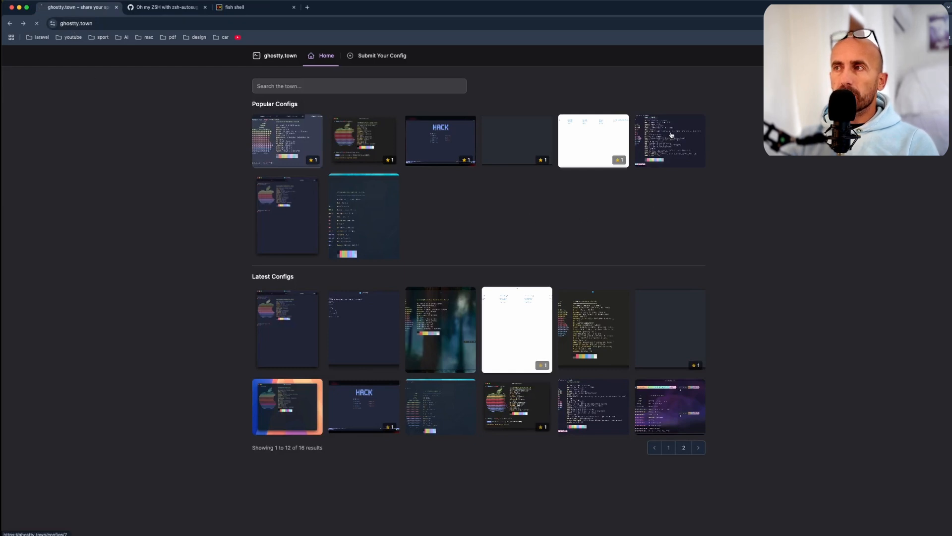
Open a popular config's detail page with its catppuccin-mocha settings and terminal screenshot.
left_click(667, 140)
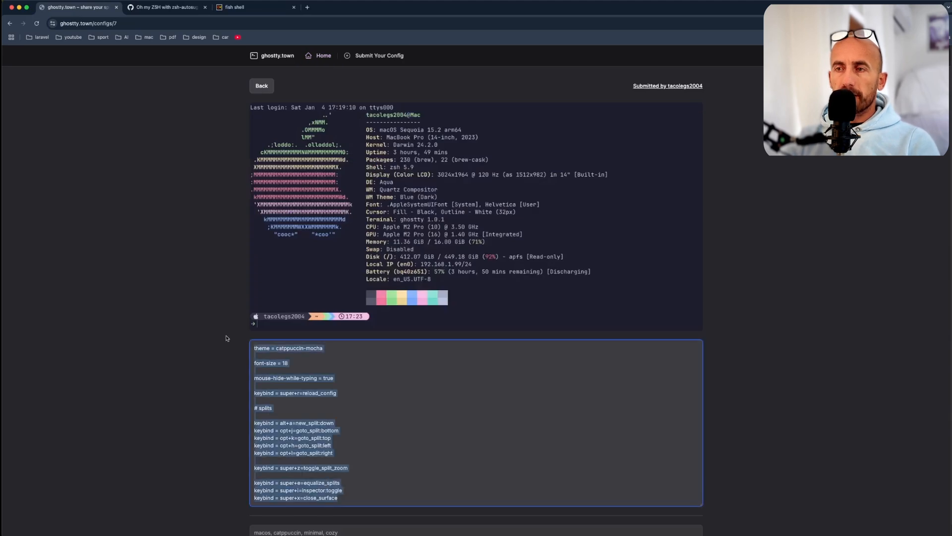
type("gh")
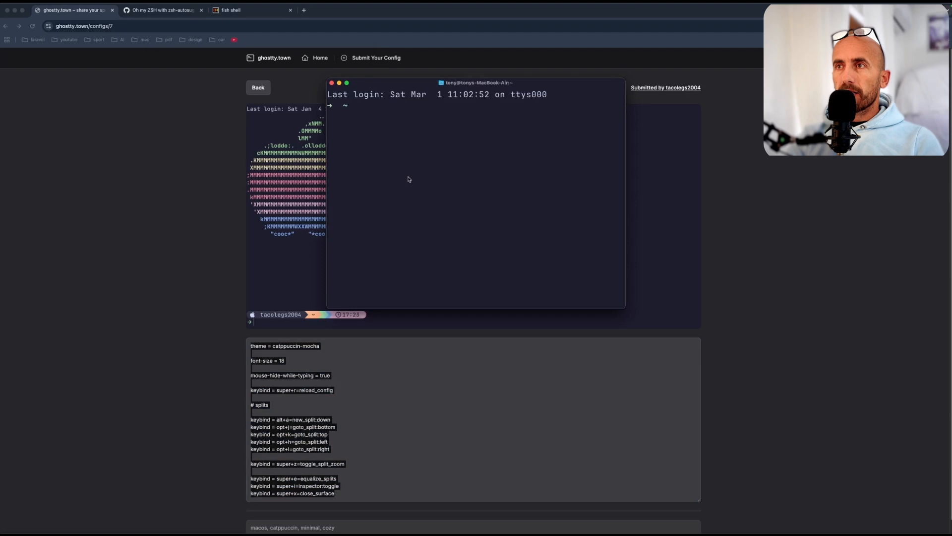
mouse_move(163, 104)
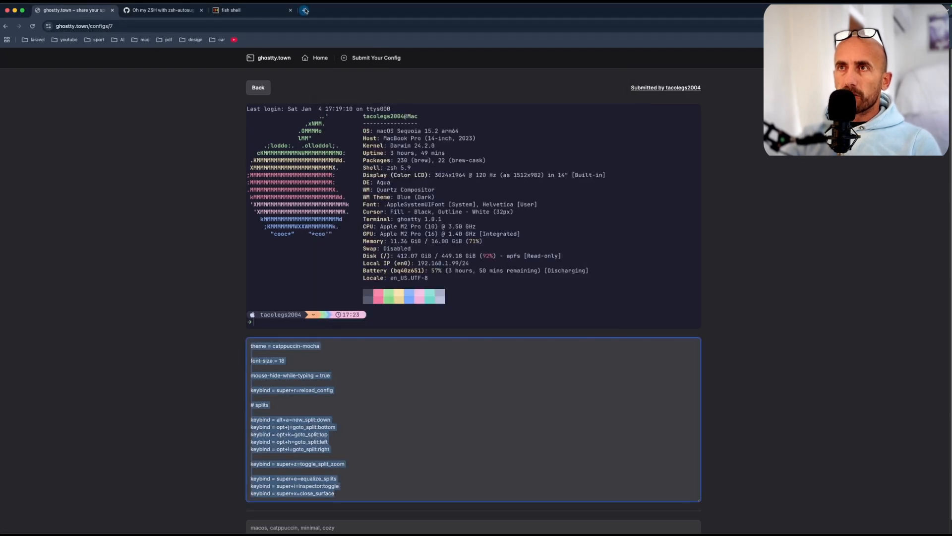
left_click(305, 10)
type("ohmyz.sh/#install")
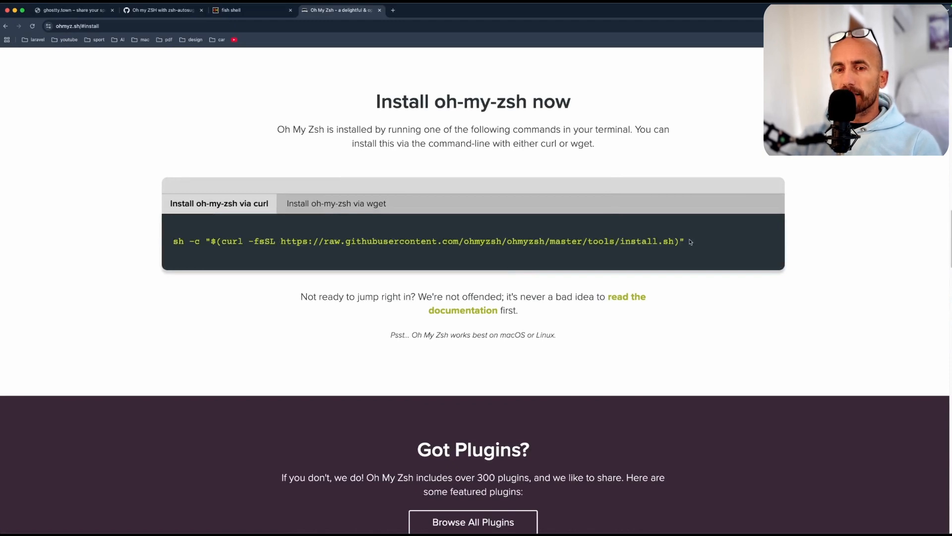
triple_click(426, 241)
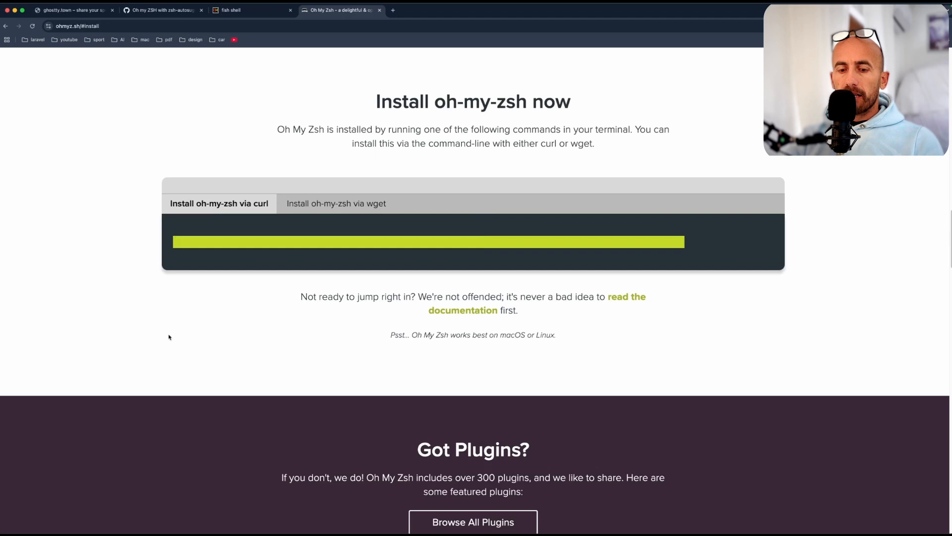
left_click(72, 9)
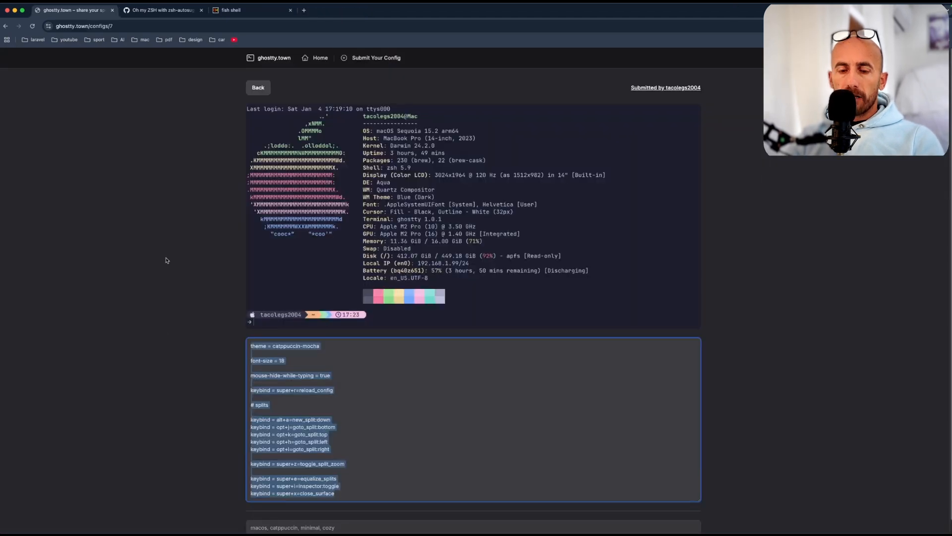
Close the ghostty.town tab and review the Oh My Zsh plugins gist down to its install instructions.
left_click(161, 10)
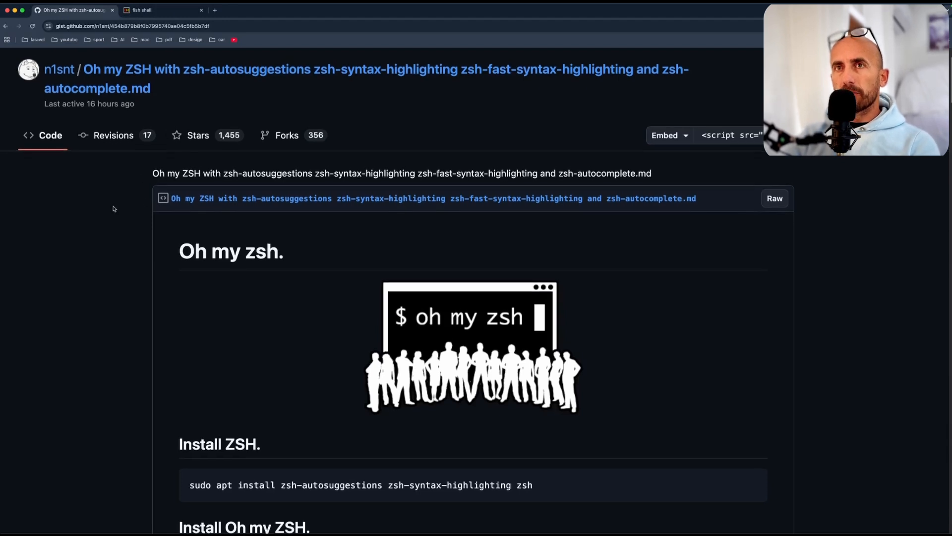
scroll("up", 3)
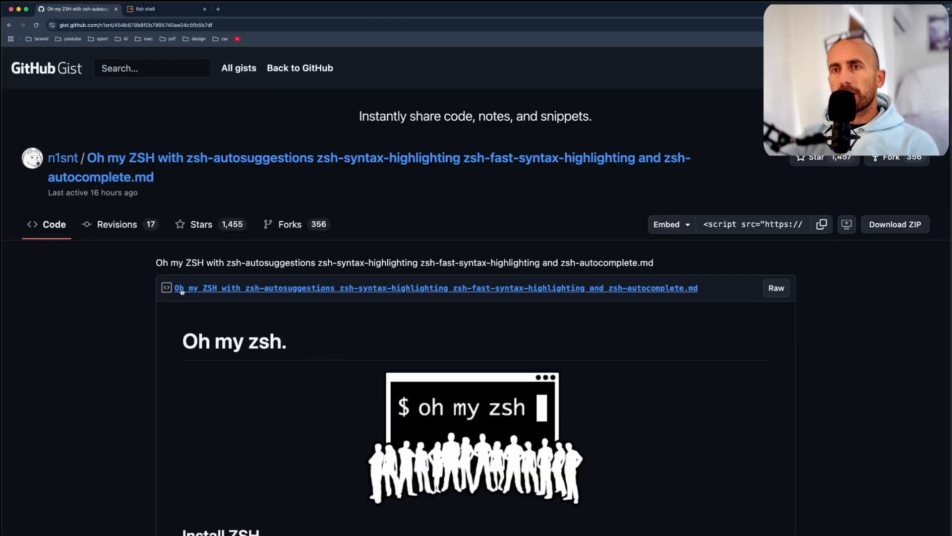
mouse_move(243, 262)
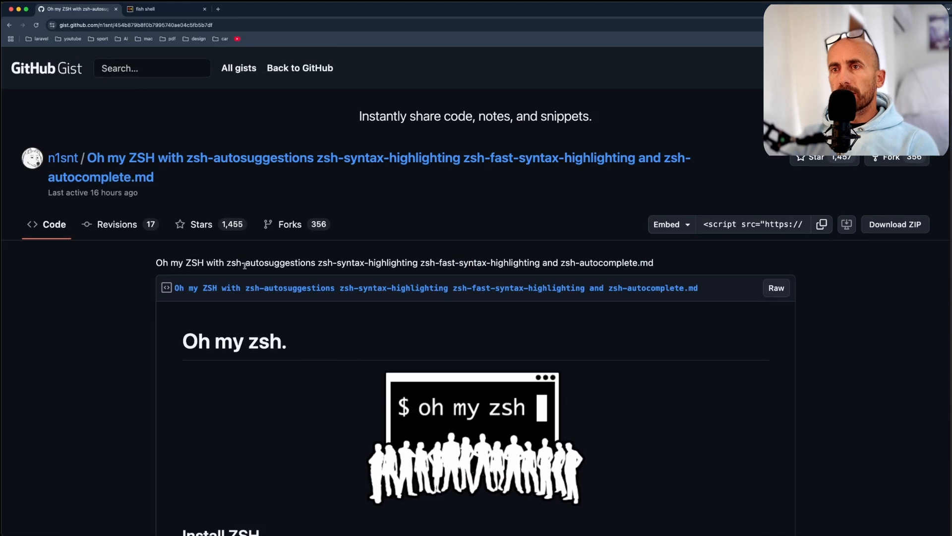
mouse_move(319, 262)
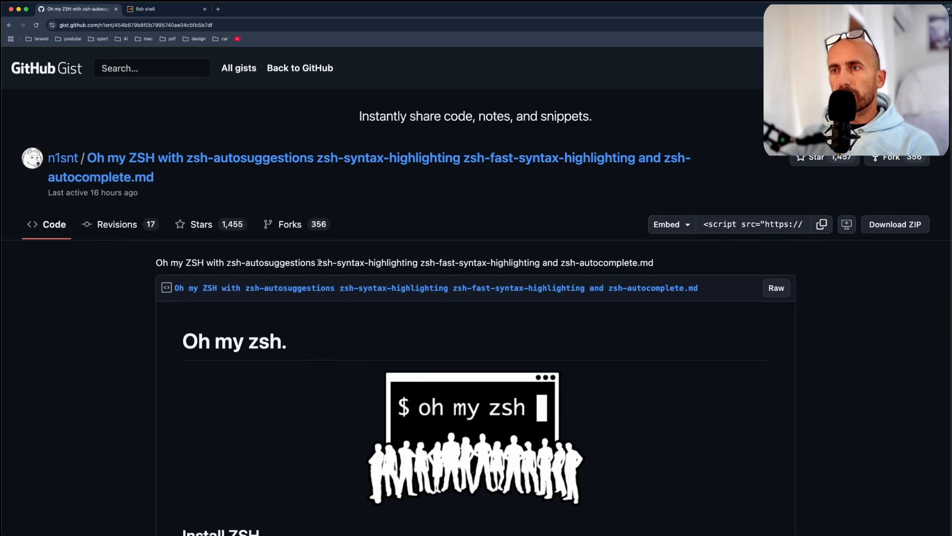
double_click(464, 261)
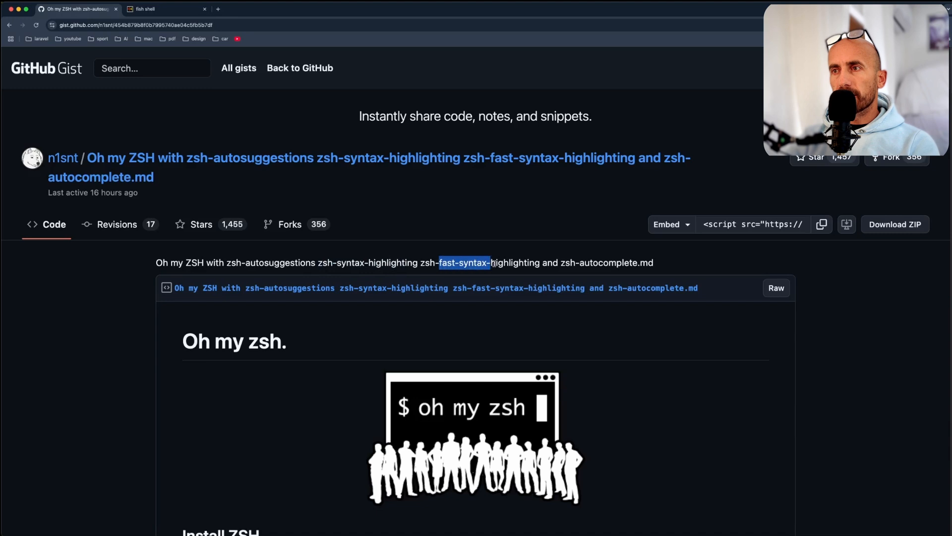
scroll("down", 3)
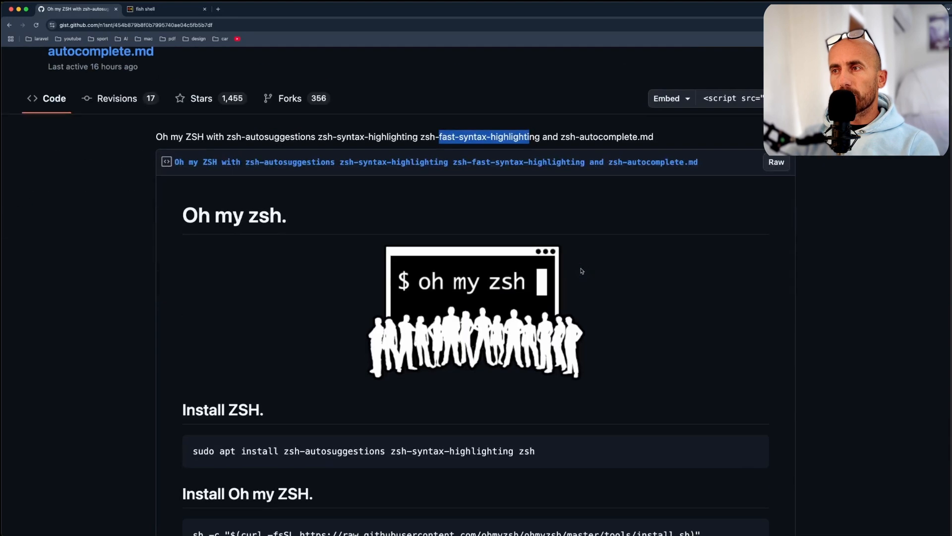
scroll("down", 3)
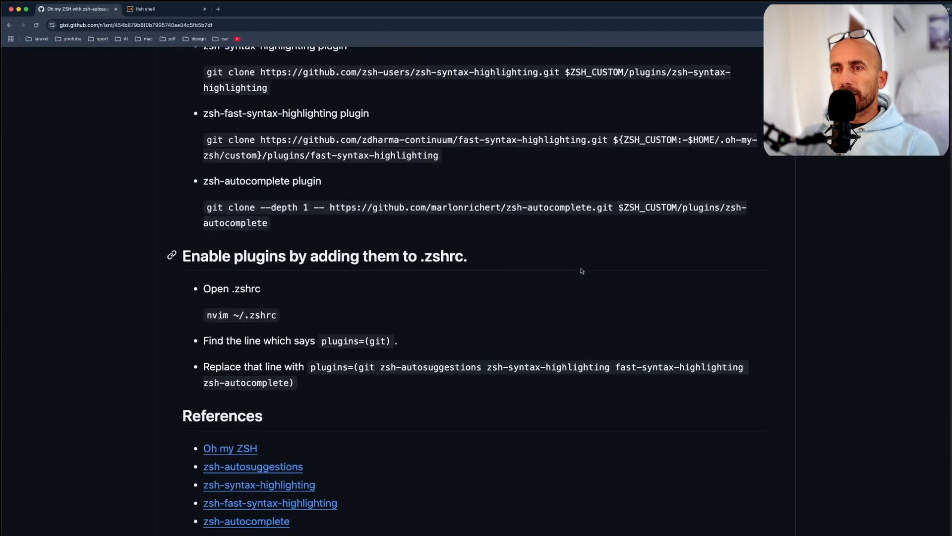
scroll("up", 3)
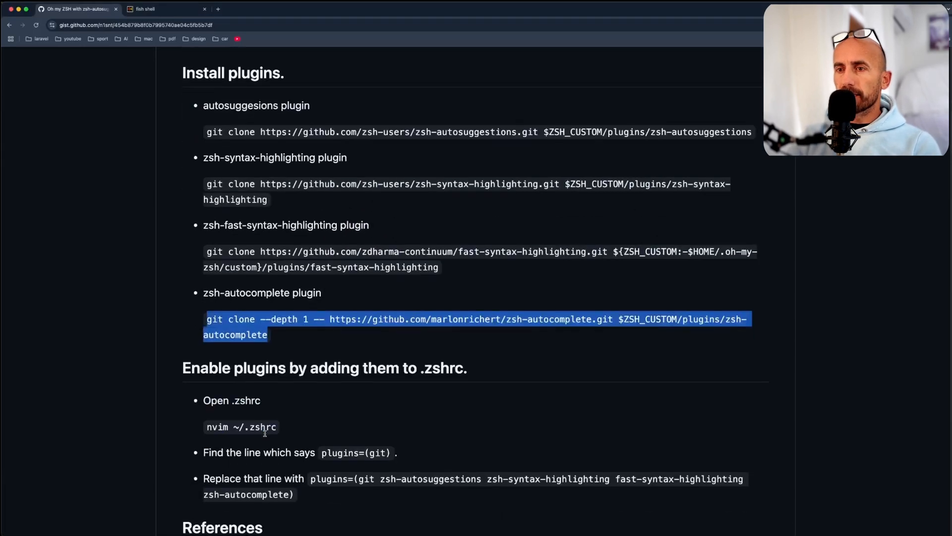
Open ~/.zshrc in vim from the gist's command and enter insert mode for the plugins line.
scroll("down", 3)
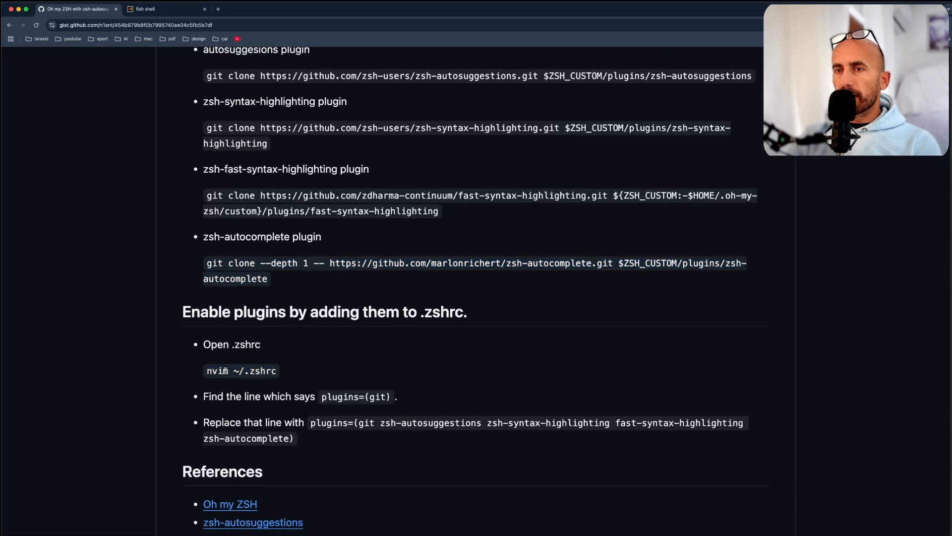
double_click(240, 370)
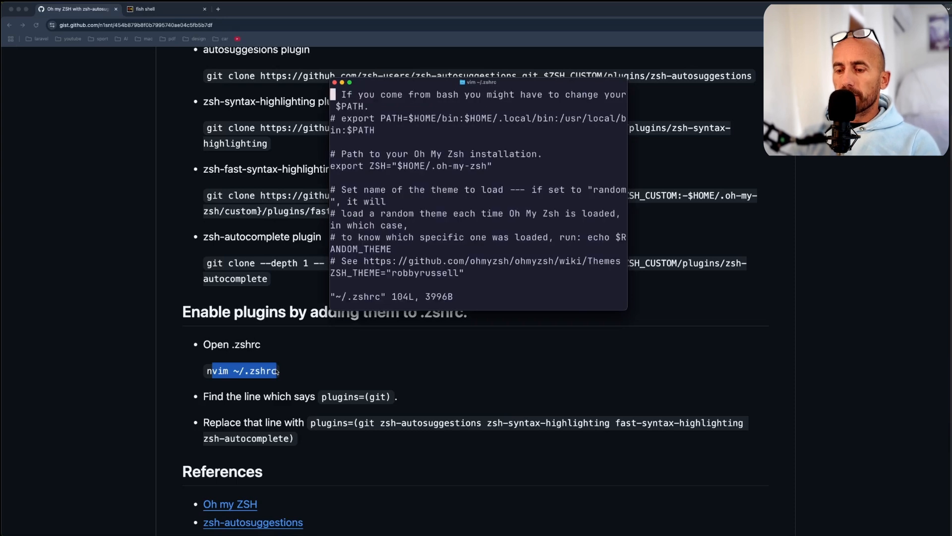
key("i")
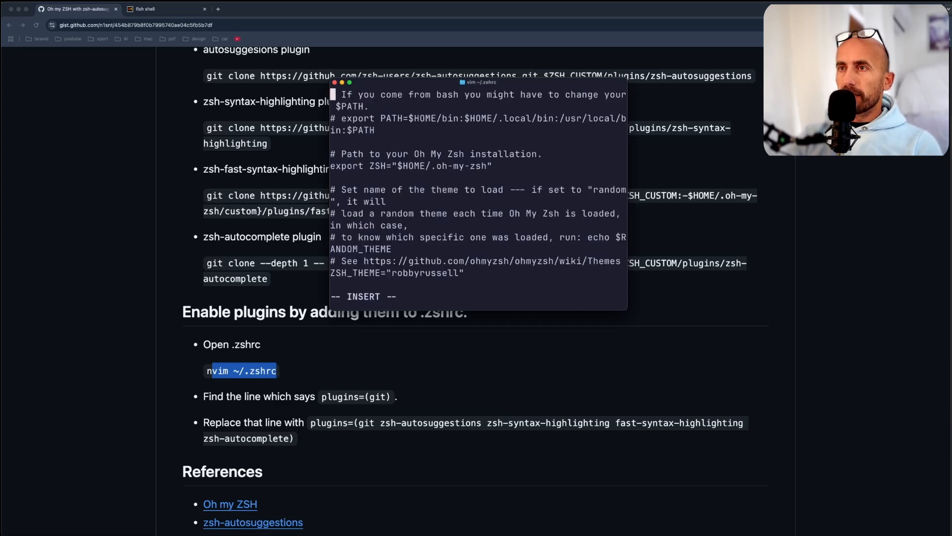
scroll("down", 3)
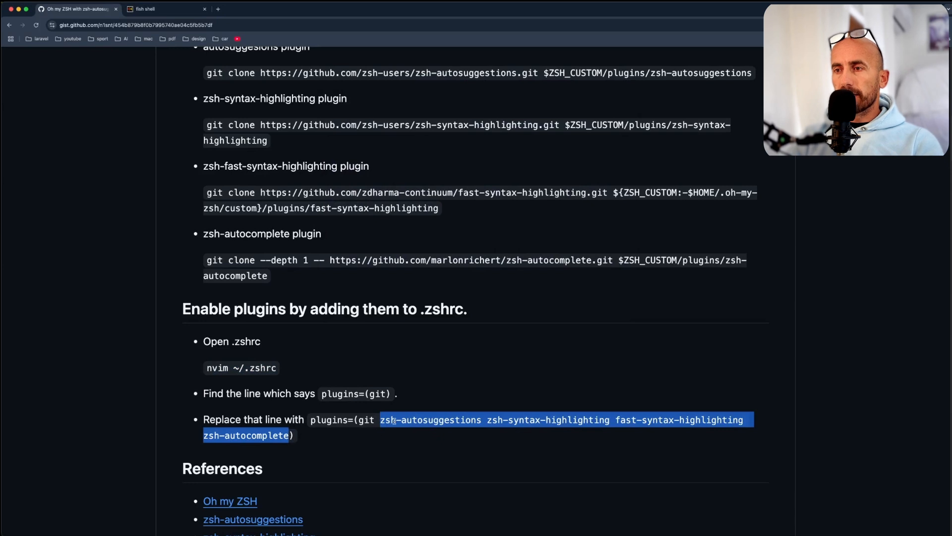
mouse_move(451, 429)
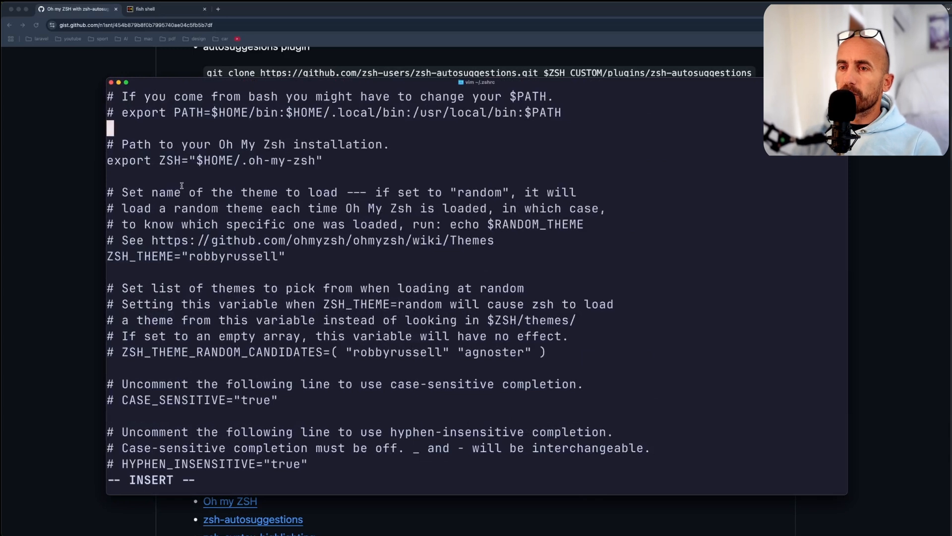
Finish the plugins line with the four new plugins and save ~/.zshrc with :w.
scroll("down", 3)
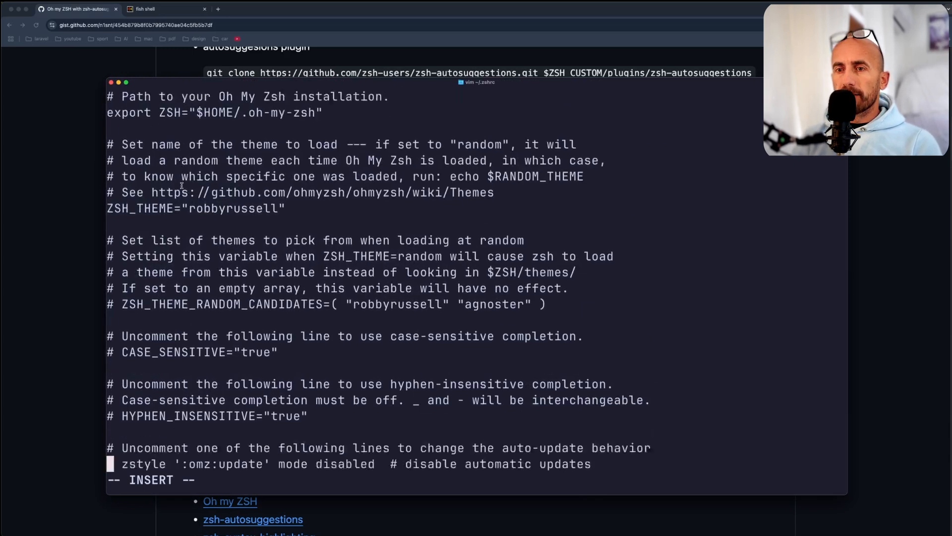
scroll("down", 3)
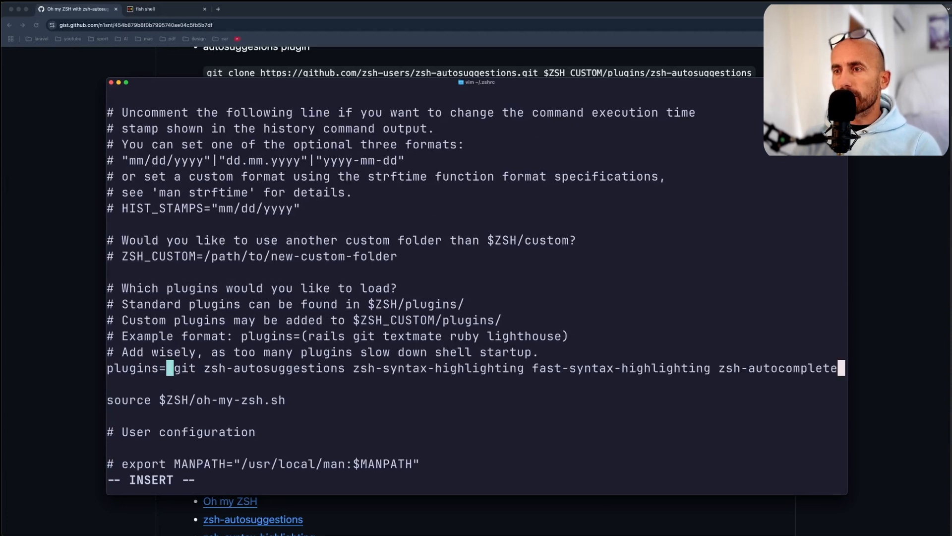
key("Escape")
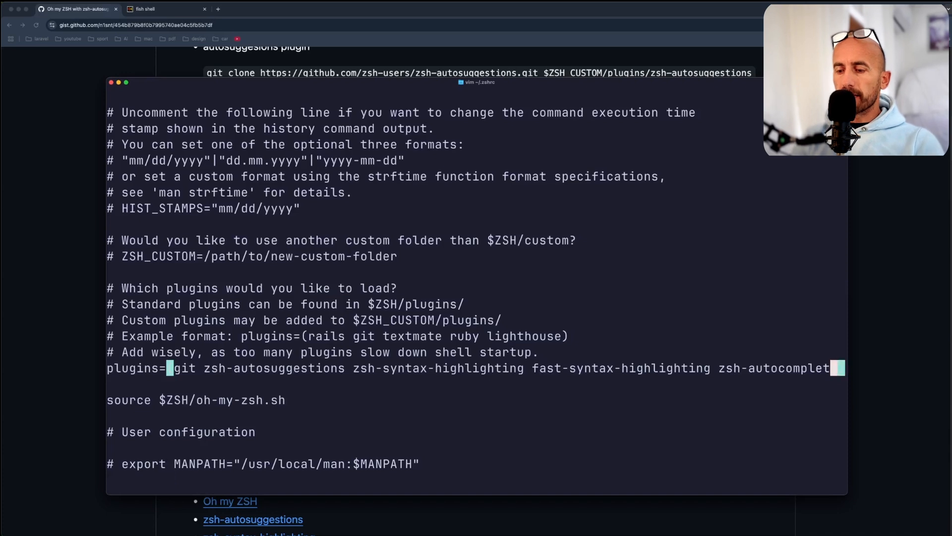
type(":w")
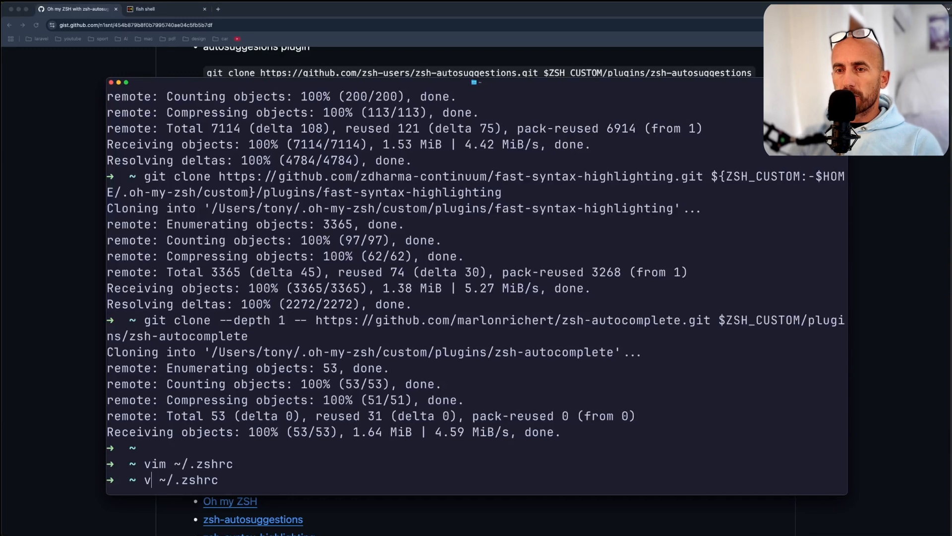
Reload the zsh configuration with source ~/.zshrc.
type("source")
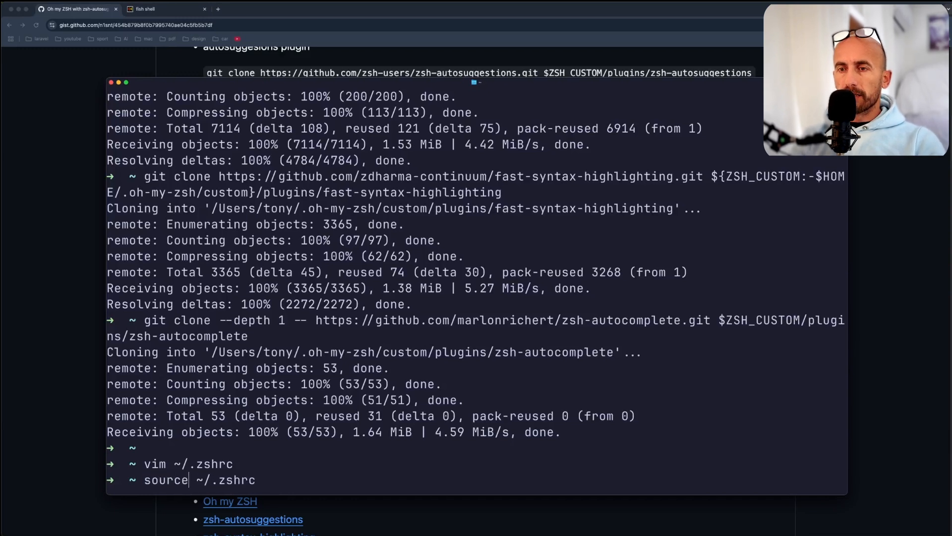
key("Return")
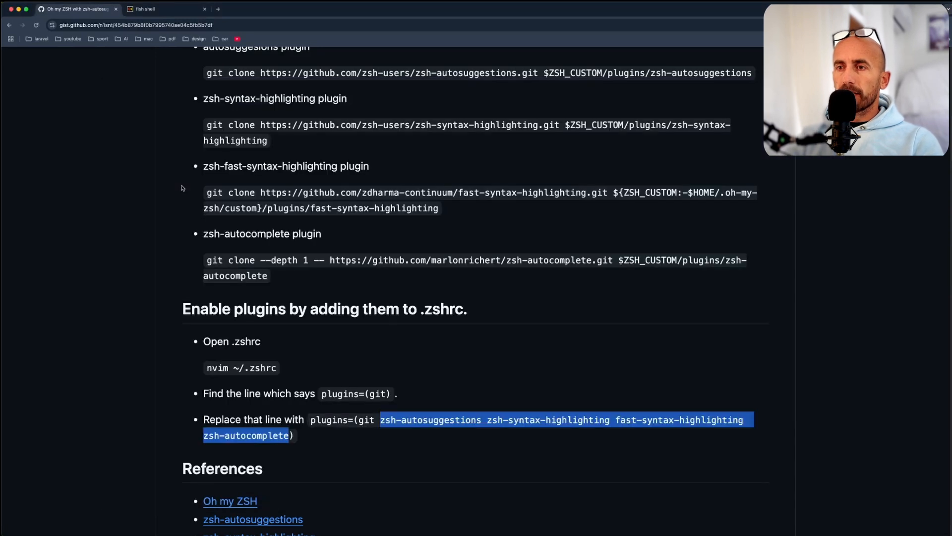
Try the new cd autocompletion and change into the Movies folder via Tab-completed 'Mov'.
scroll("down", 3)
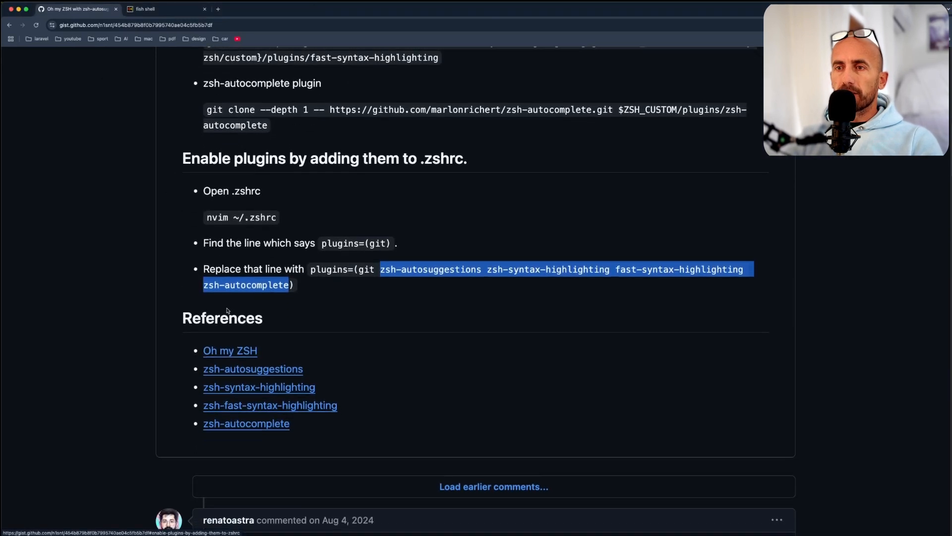
mouse_move(280, 387)
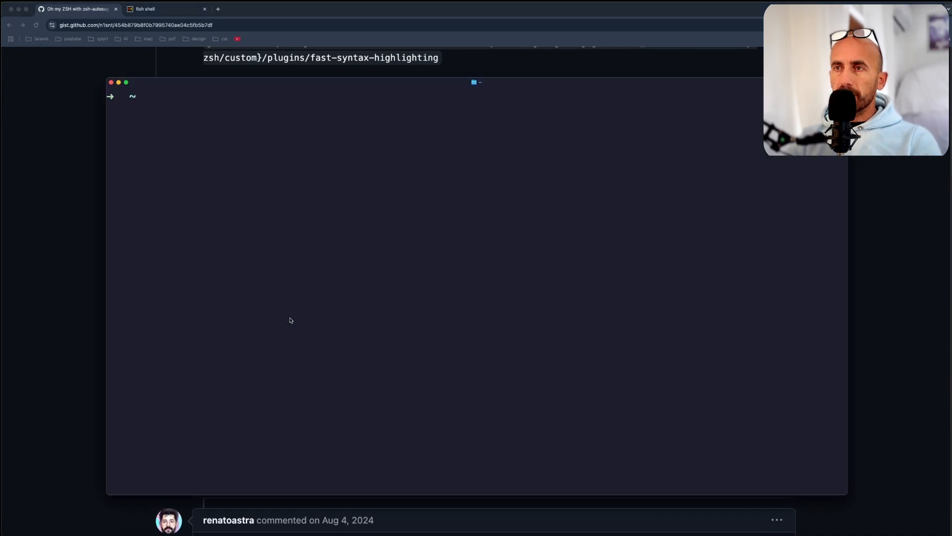
type("cd")
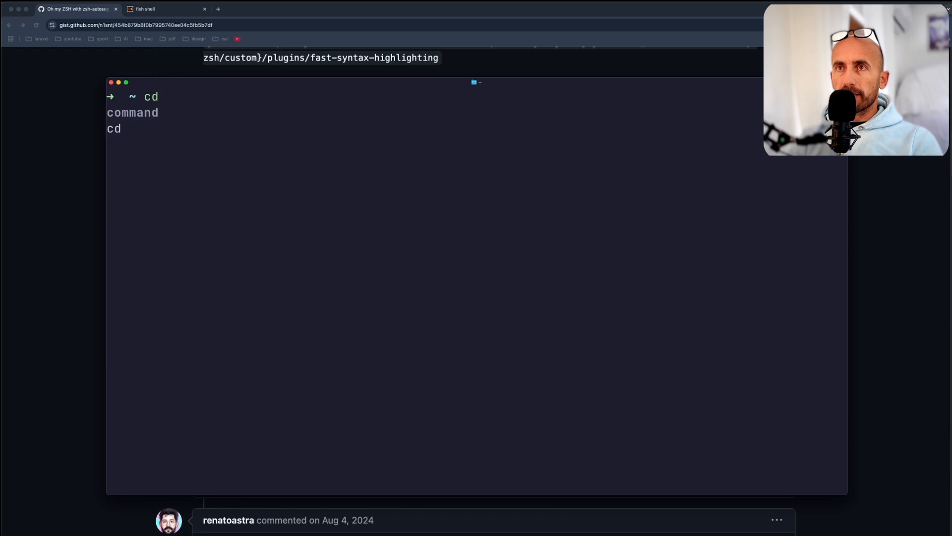
key("Tab")
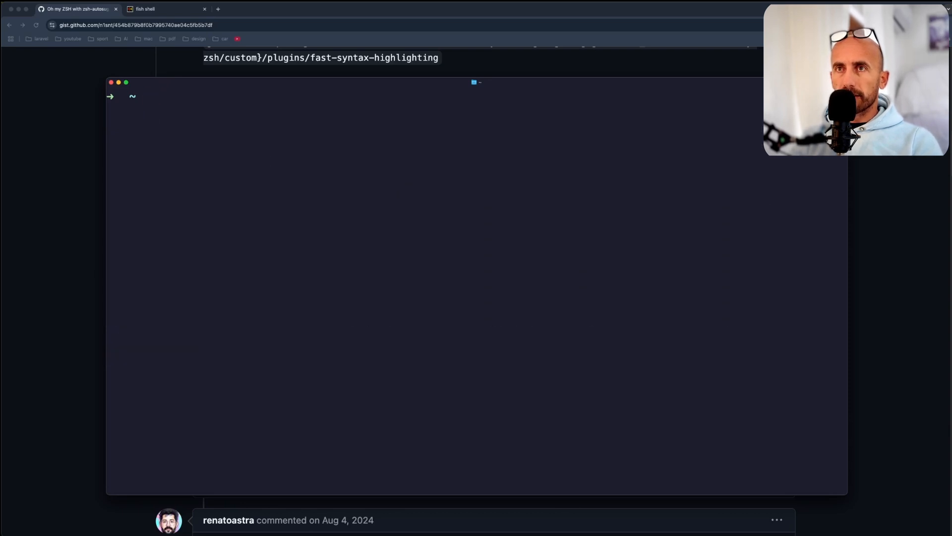
type("cd Mov")
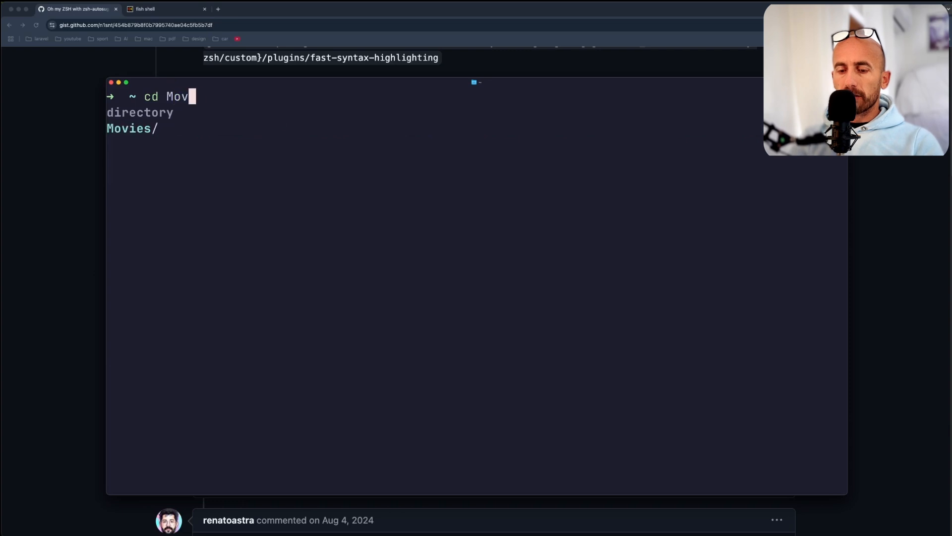
key("Tab")
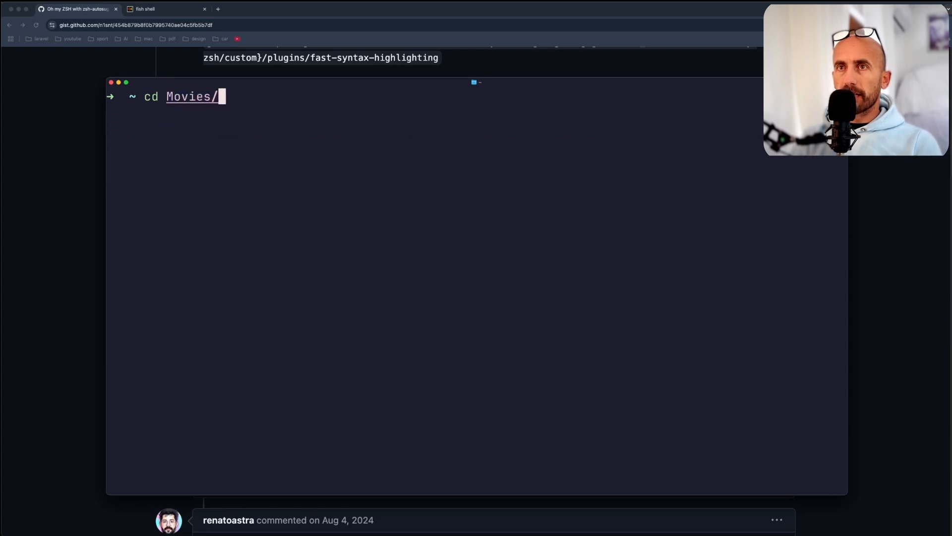
key("Return")
type("cd M")
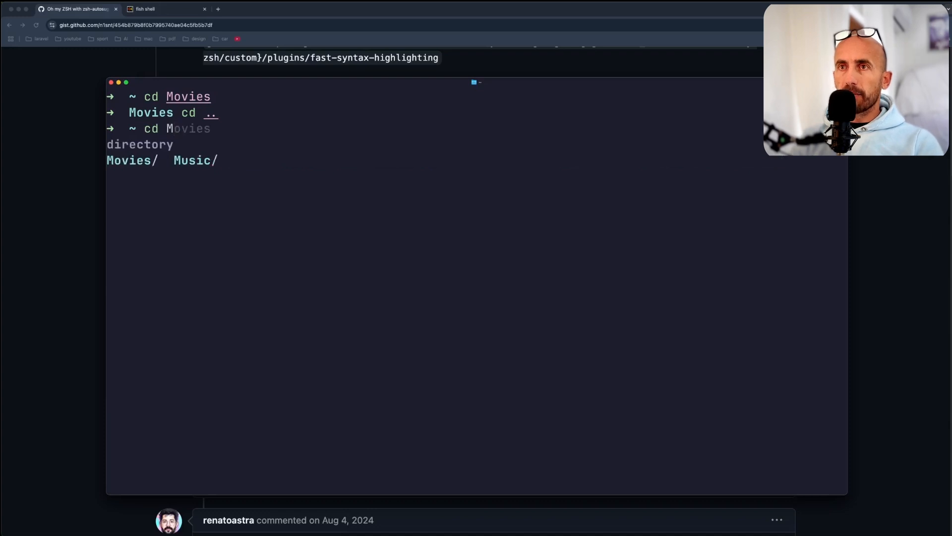
key("Return")
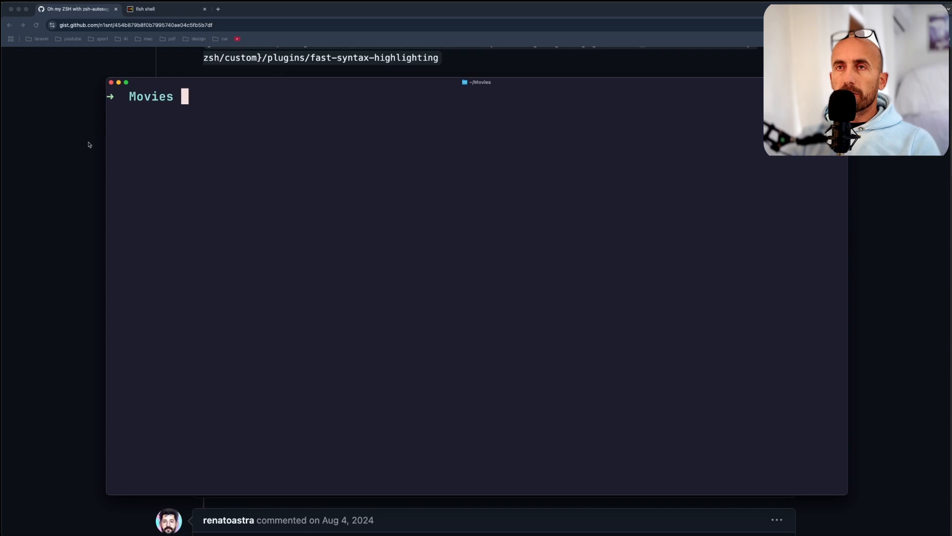
Bring up the fish shell website's macOS install options including the Homebrew command.
left_click(165, 9)
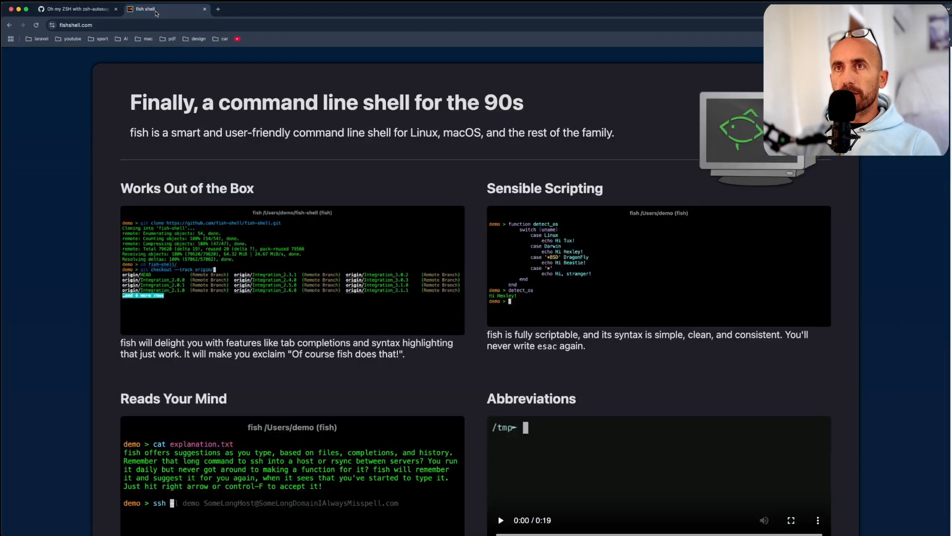
mouse_move(211, 249)
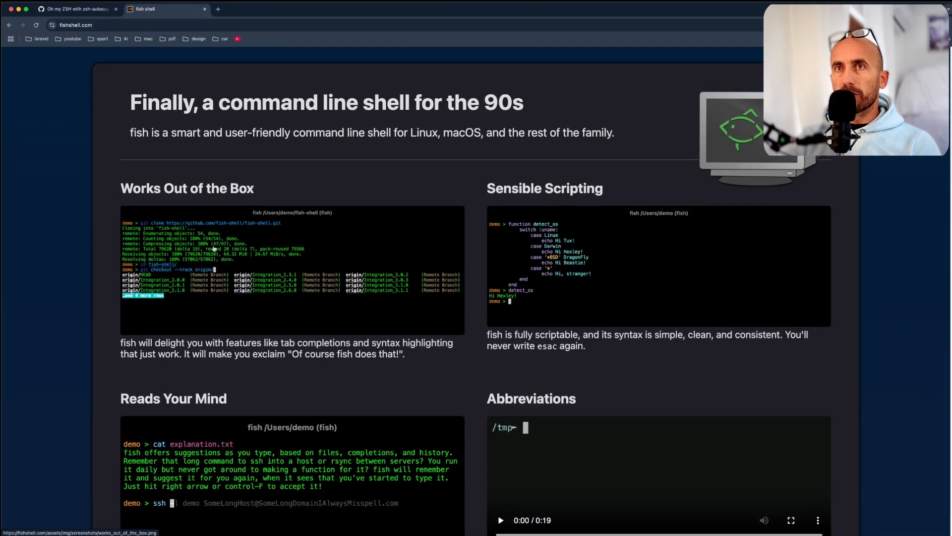
scroll("down", 3)
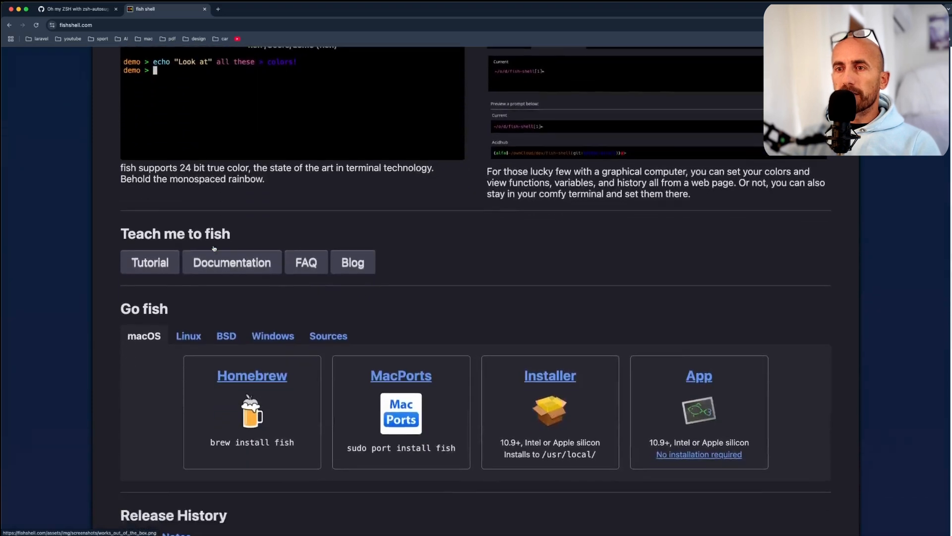
scroll("down", 3)
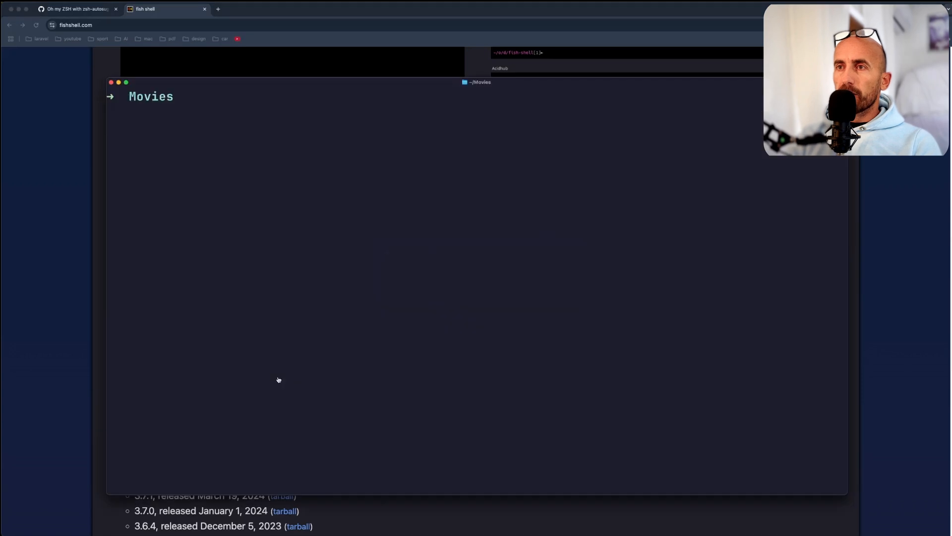
Return to the home folder and start brew install fish.
type("cd")
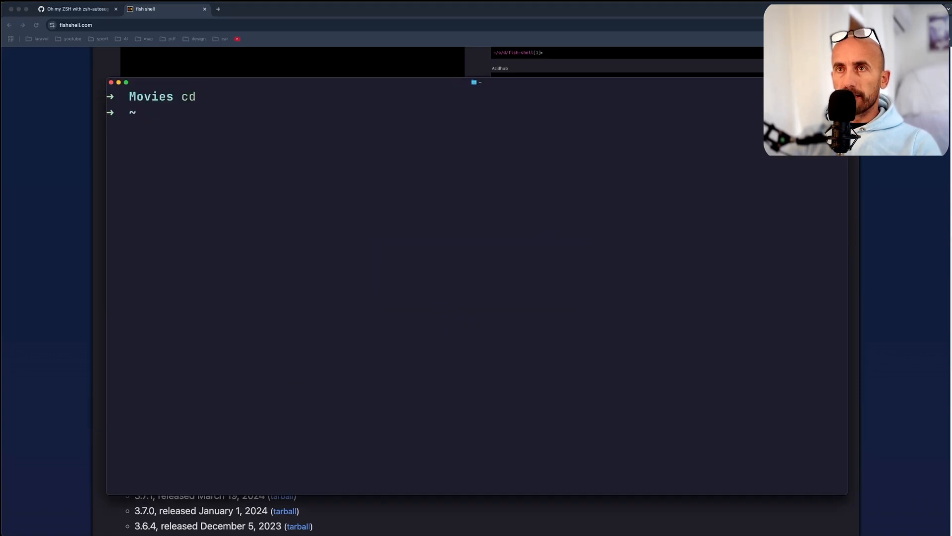
type("brew install fish")
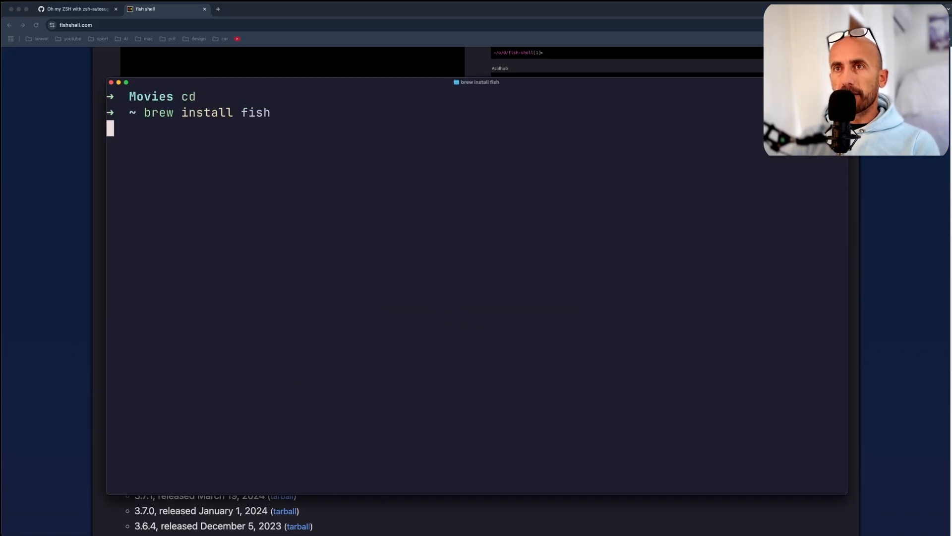
key("Return")
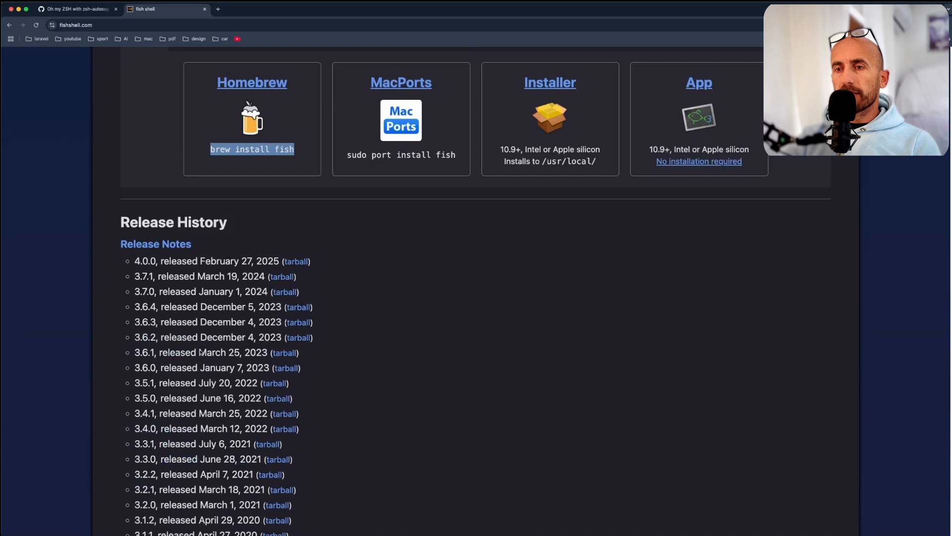
Scroll through the fishshell.com homepage feature sections while fish installs.
scroll("up", 3)
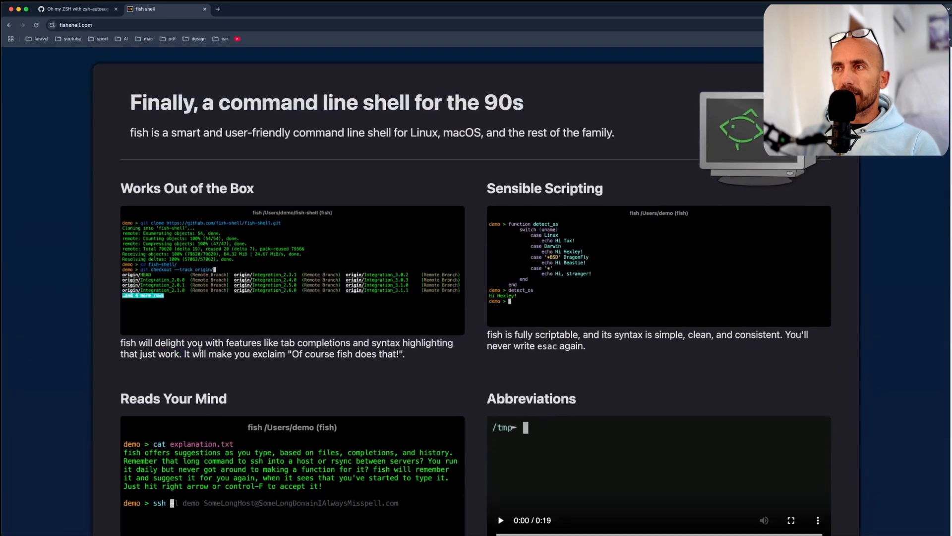
mouse_move(298, 330)
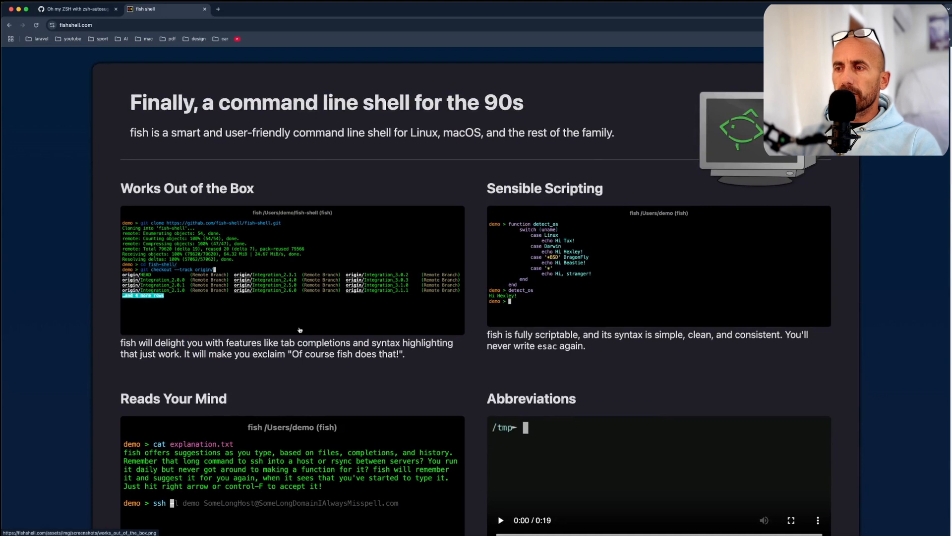
scroll("down", 3)
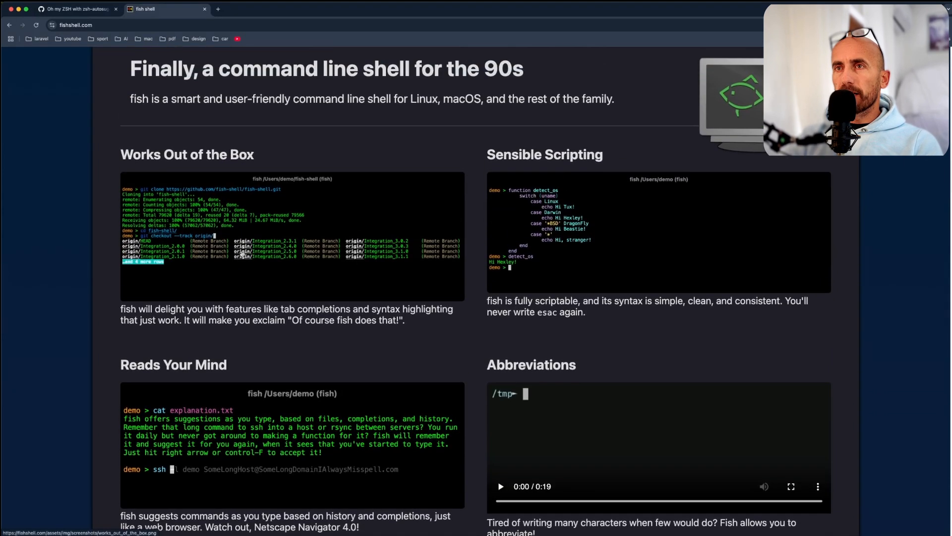
mouse_move(249, 318)
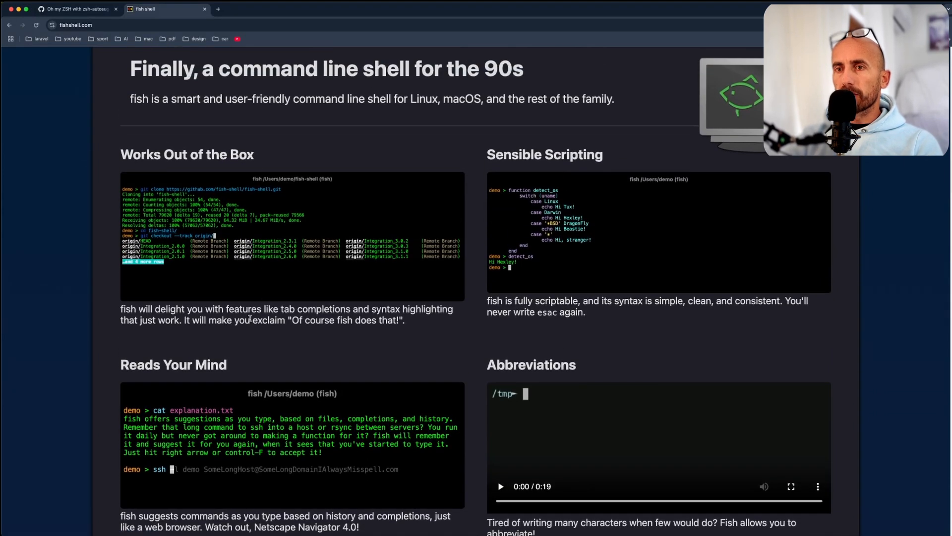
scroll("down", 3)
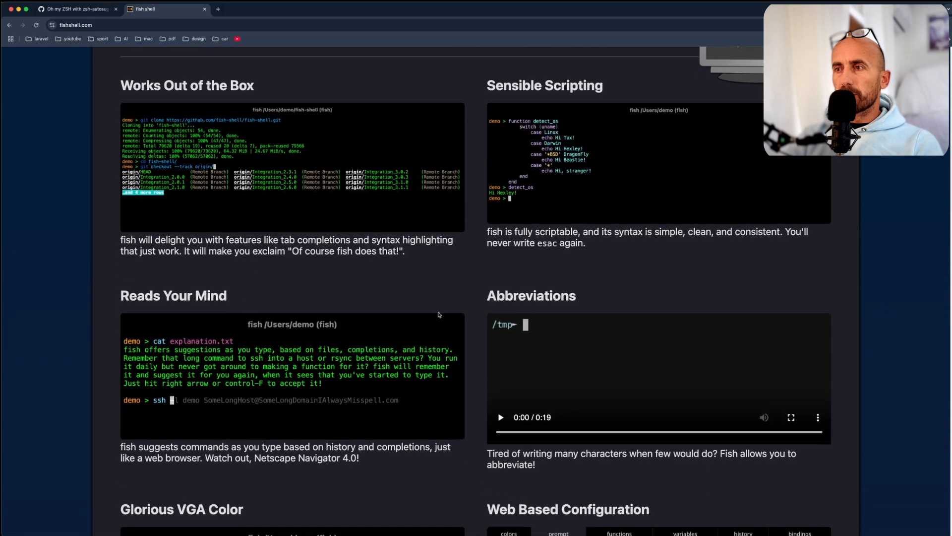
scroll("down", 3)
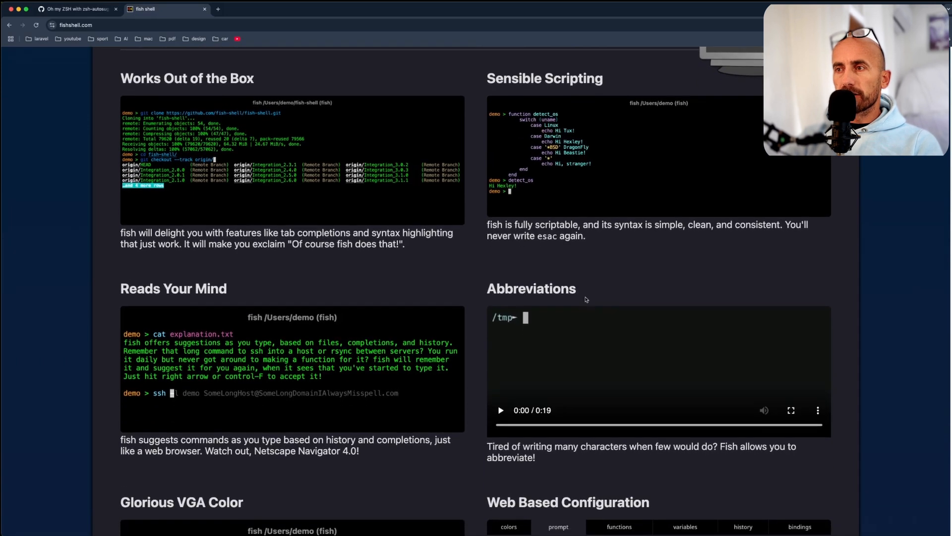
scroll("down", 3)
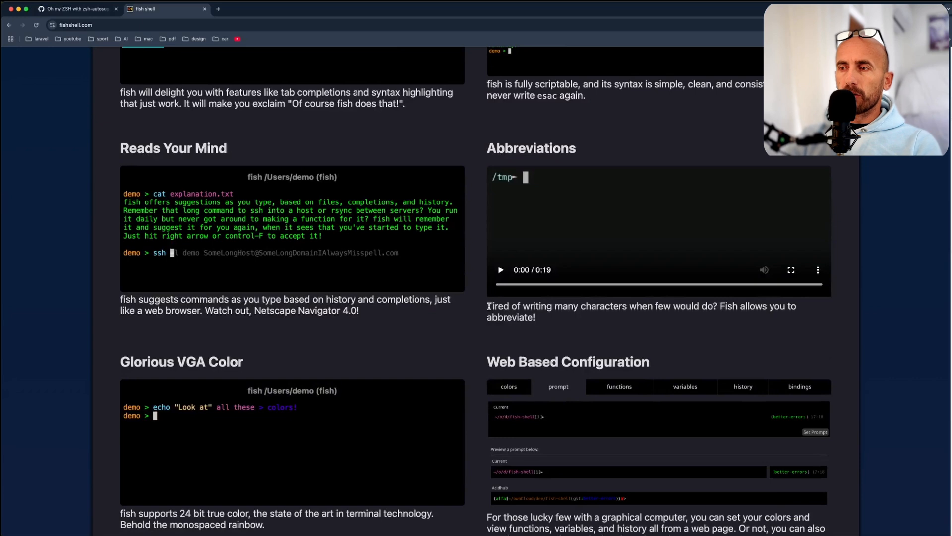
scroll("down", 3)
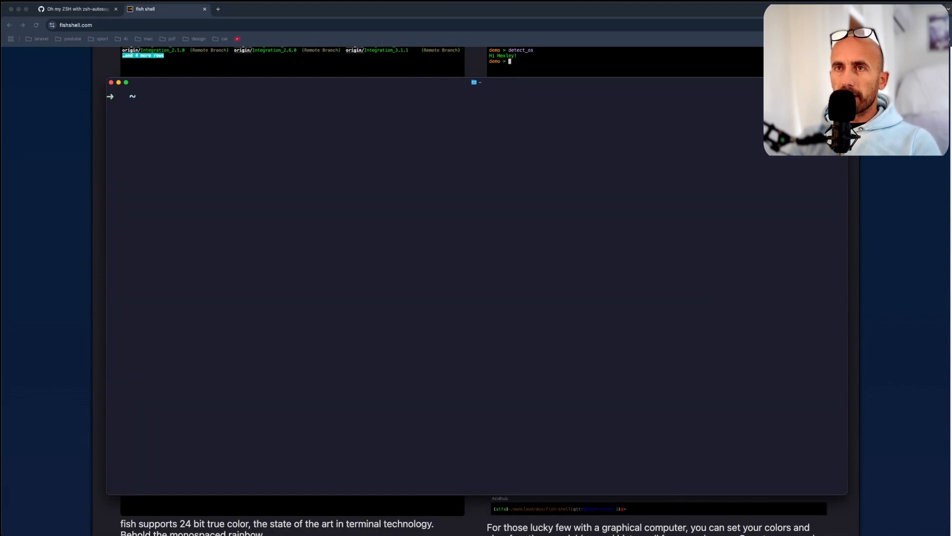
Launch the newly installed fish shell and start its fish_config web tool.
type("fish")
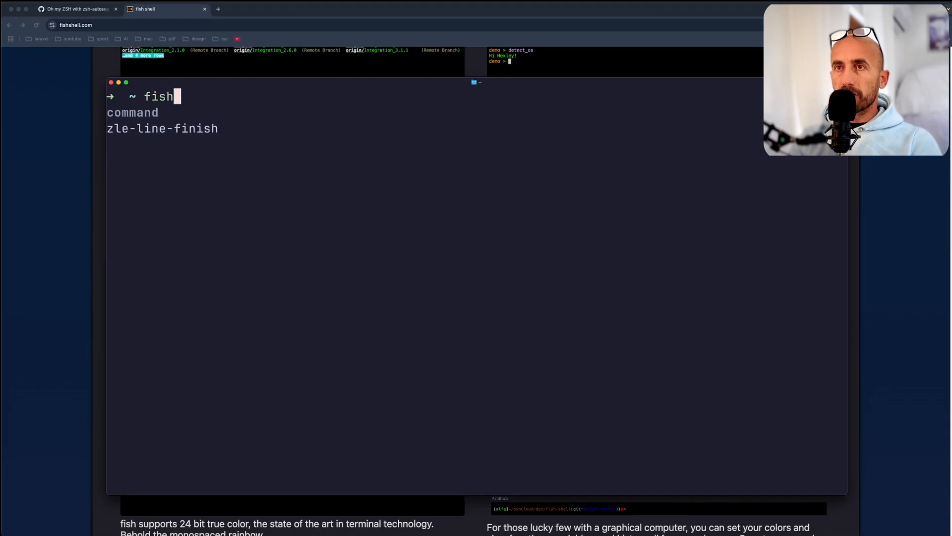
key("Return")
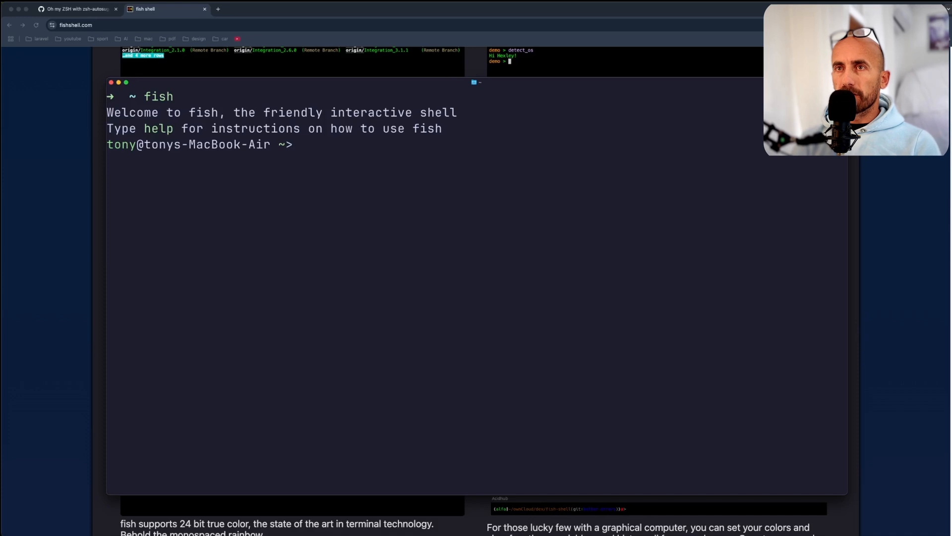
type("fish")
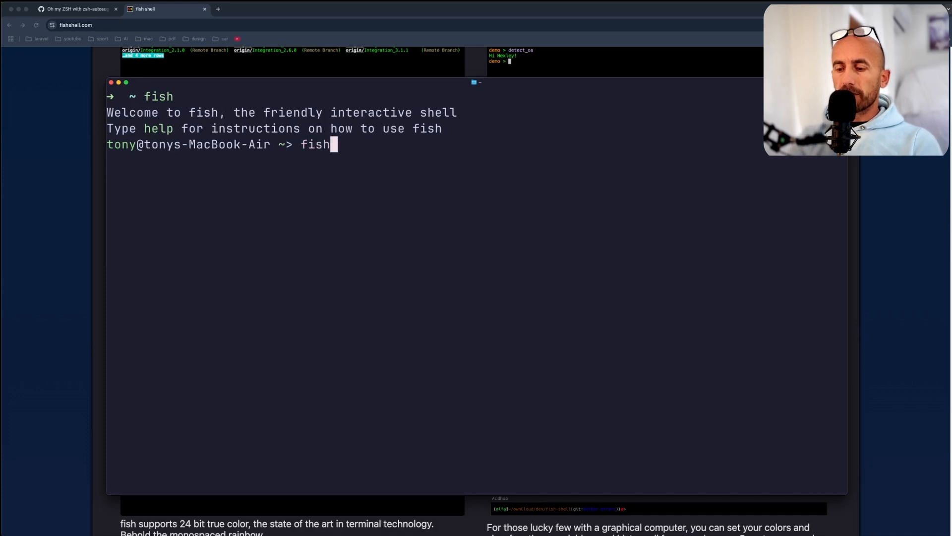
type("_config")
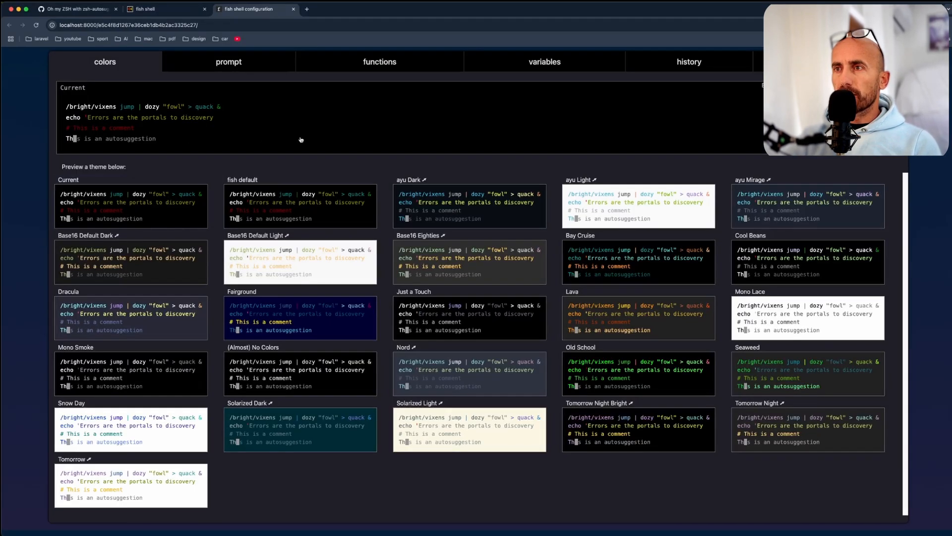
mouse_move(483, 211)
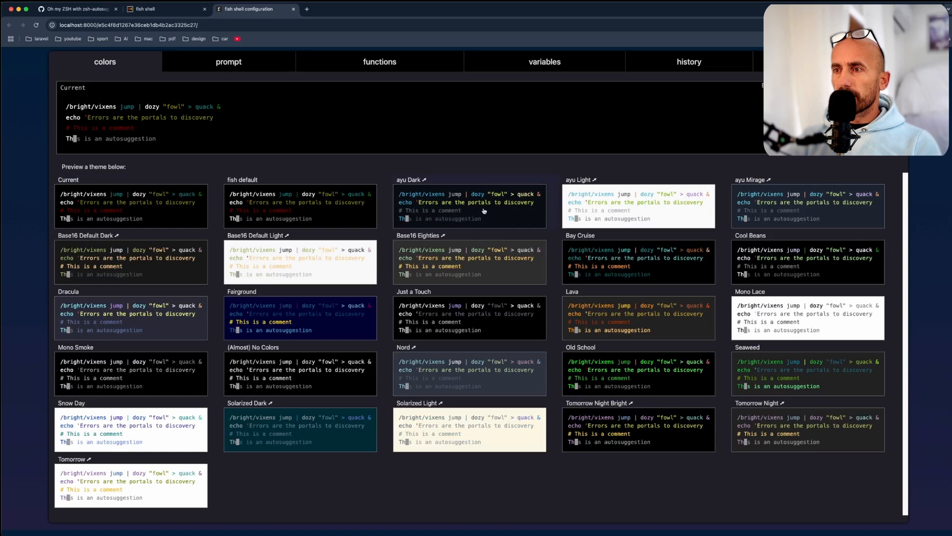
mouse_move(483, 385)
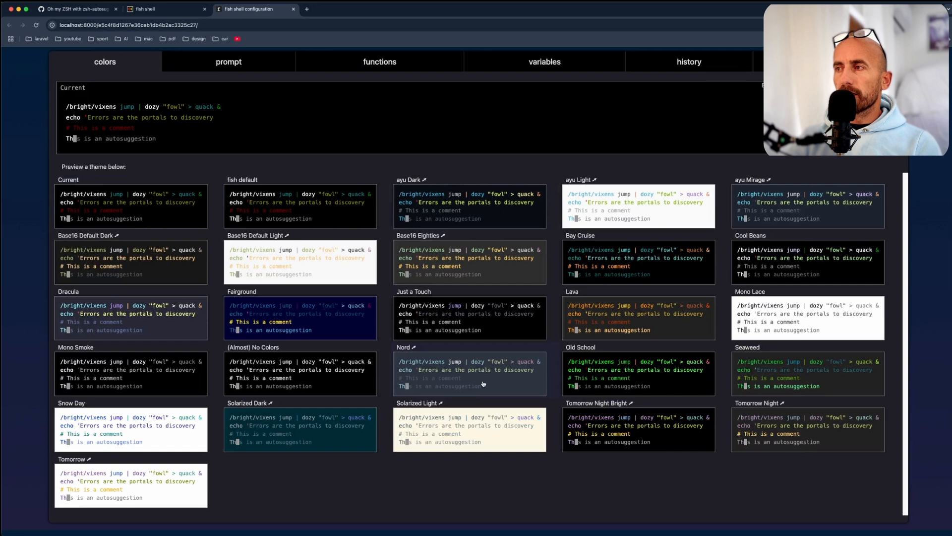
mouse_move(428, 274)
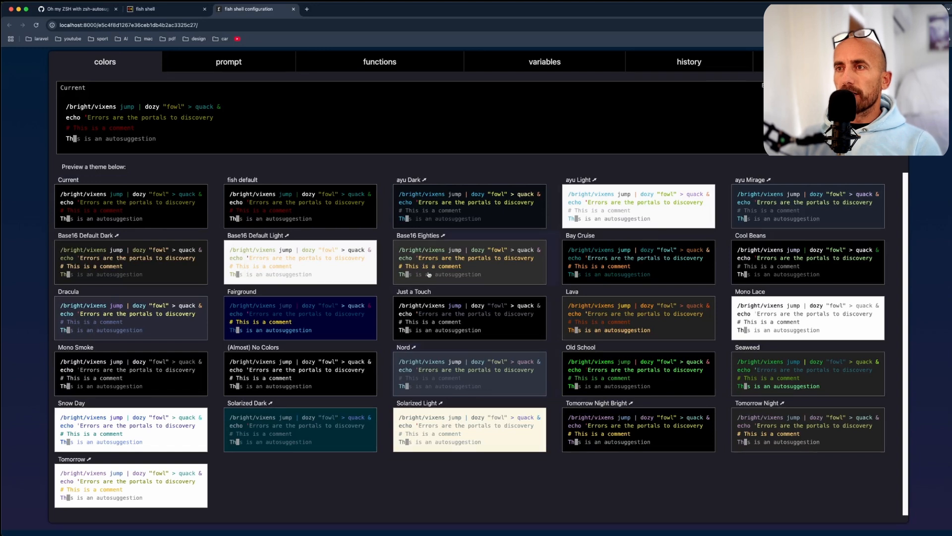
mouse_move(474, 203)
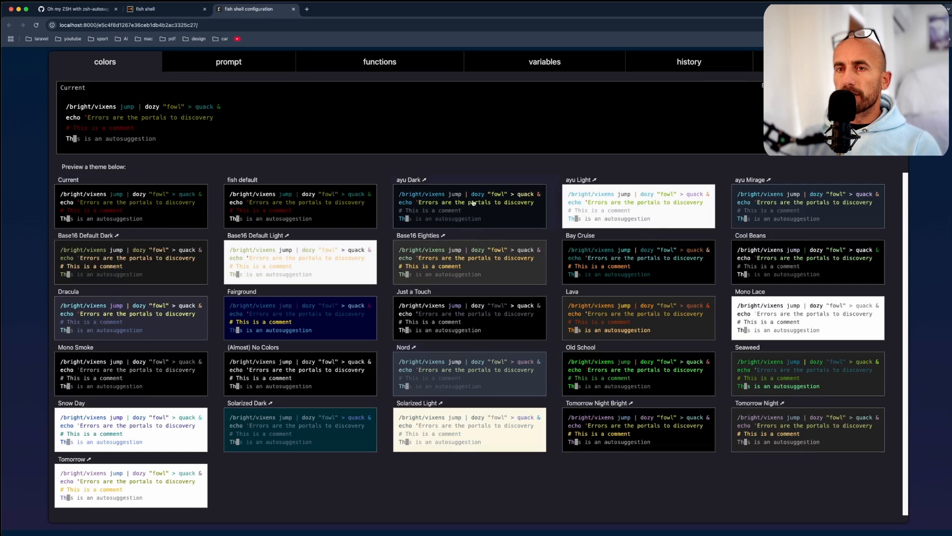
Apply the ayu Dark colour theme, then move on to the prompt style choices.
left_click(469, 205)
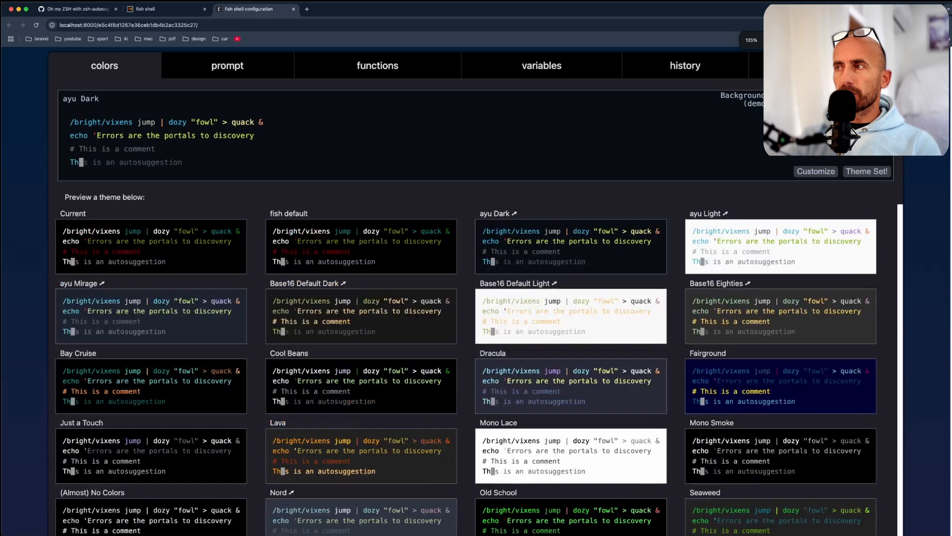
mouse_move(645, 148)
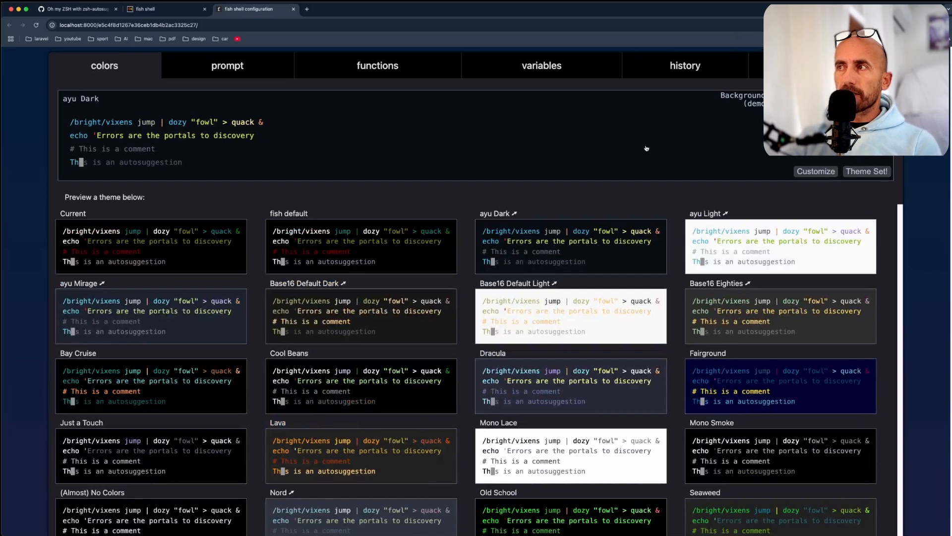
mouse_move(645, 148)
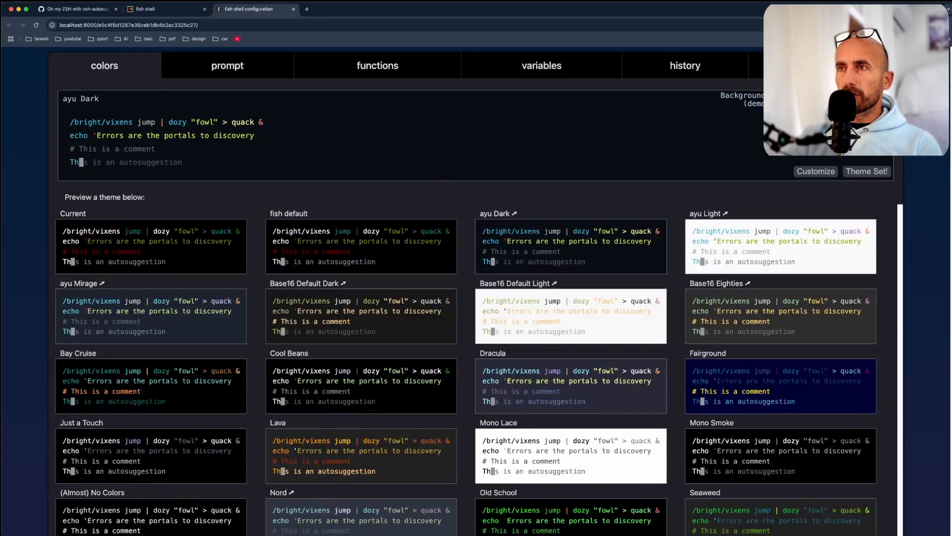
left_click(227, 65)
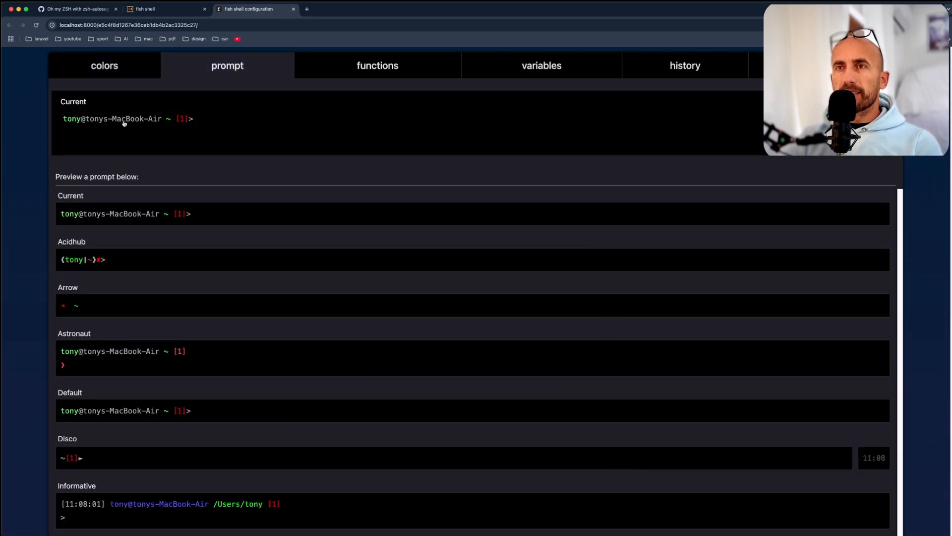
Choose the Minimalist prompt from the list and close the fish web configuration page.
scroll("down", 3)
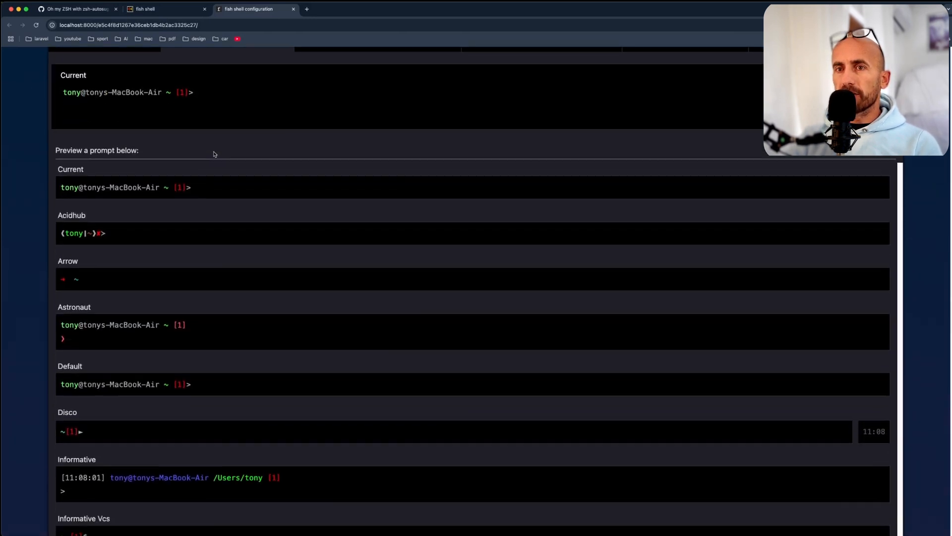
scroll("down", 3)
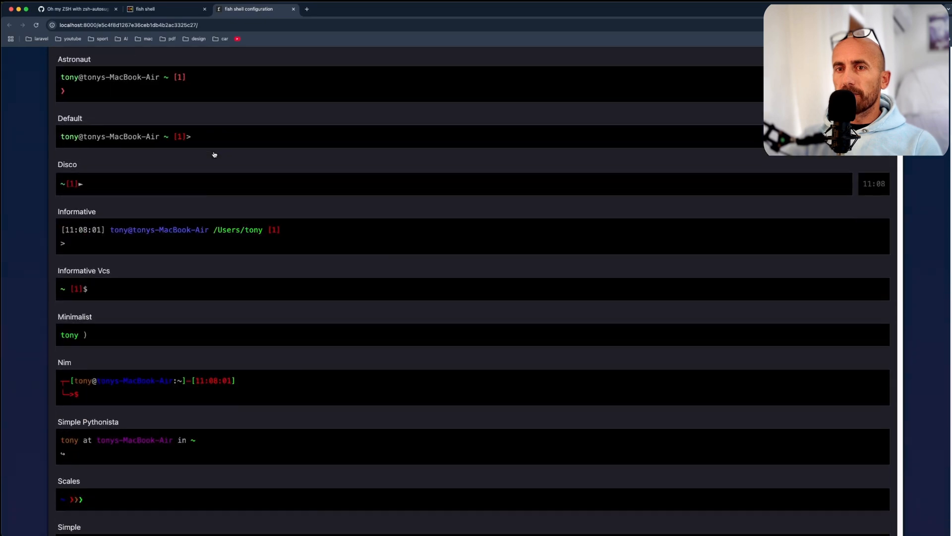
mouse_move(93, 335)
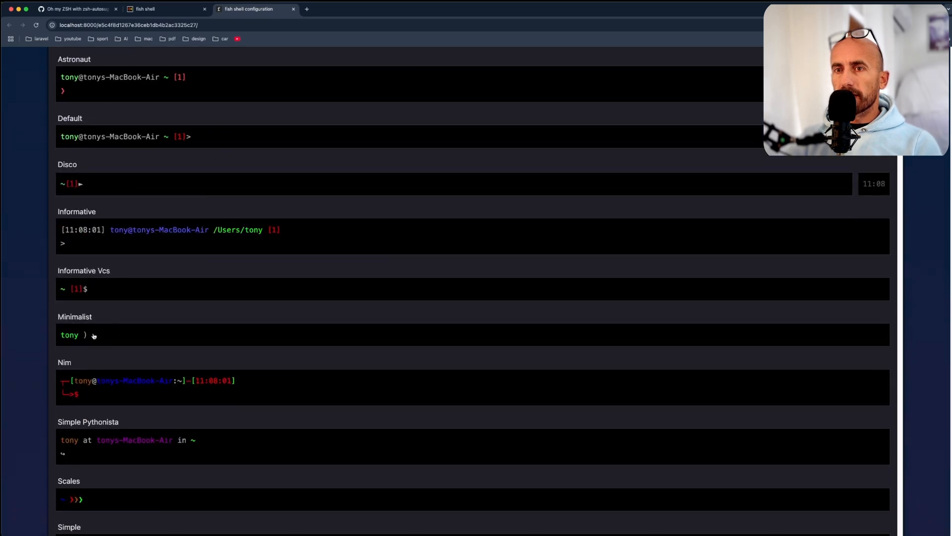
mouse_move(90, 336)
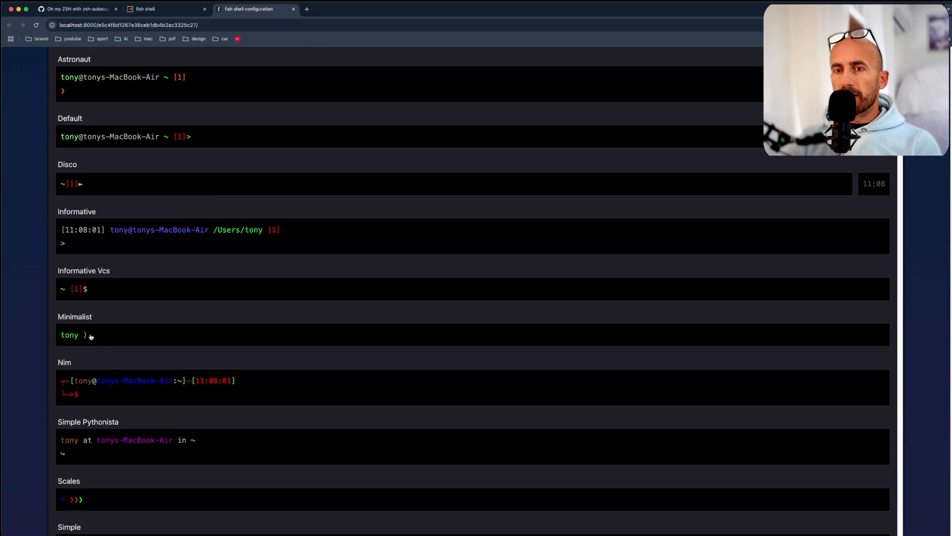
scroll("up", 3)
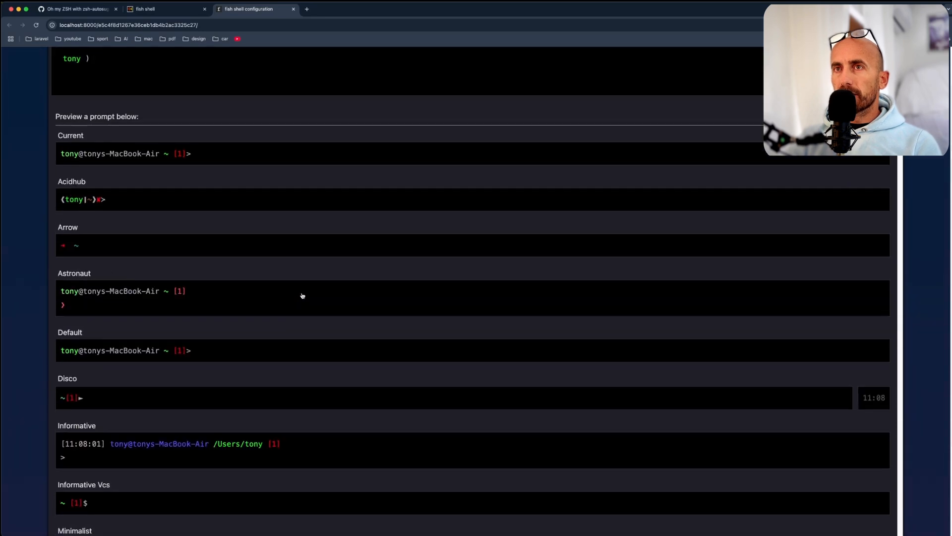
scroll("up", 3)
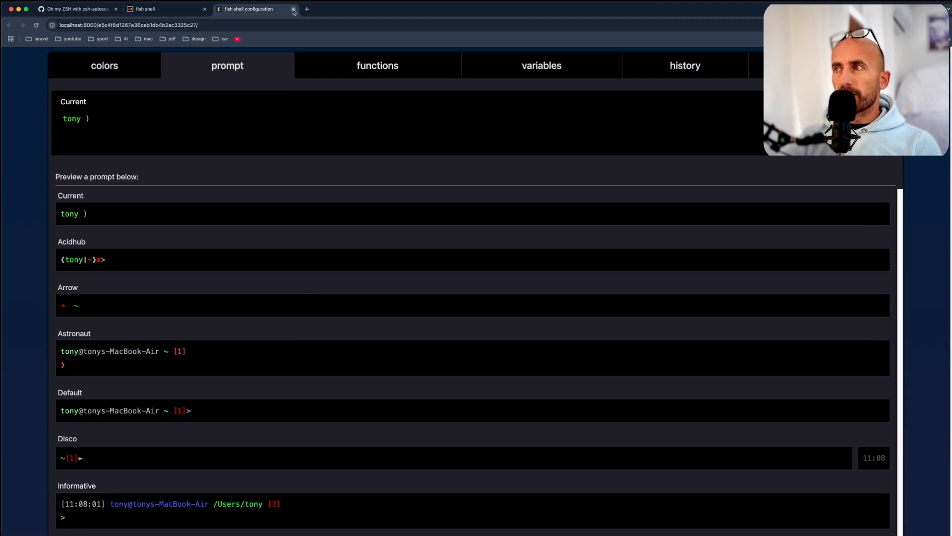
left_click(294, 9)
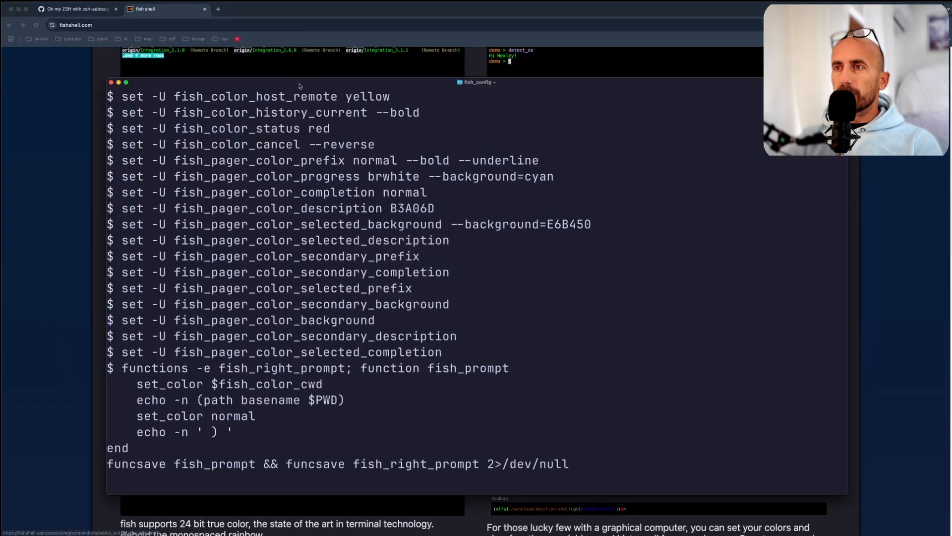
End the fish_config session and cd into Movies using the Movies/ autosuggestion.
key("ctrl+c")
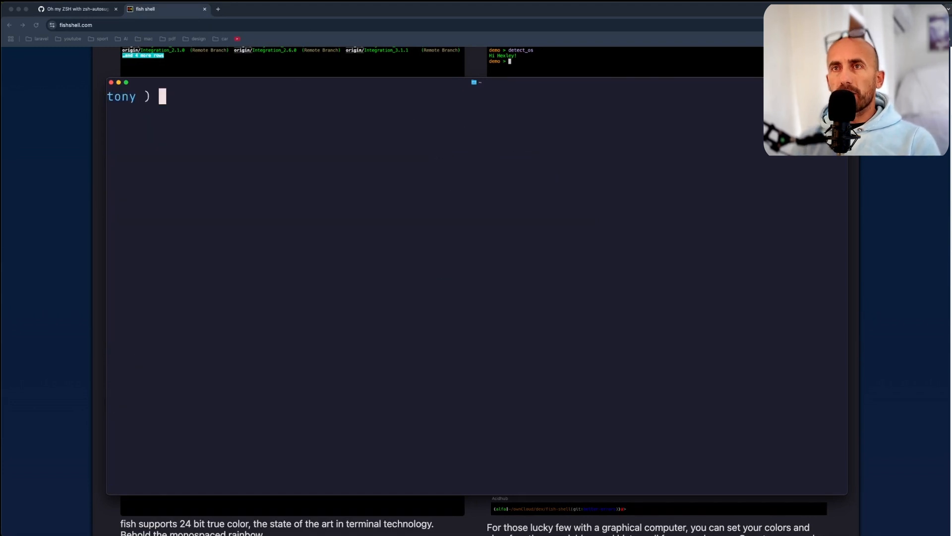
type("cd Movies/")
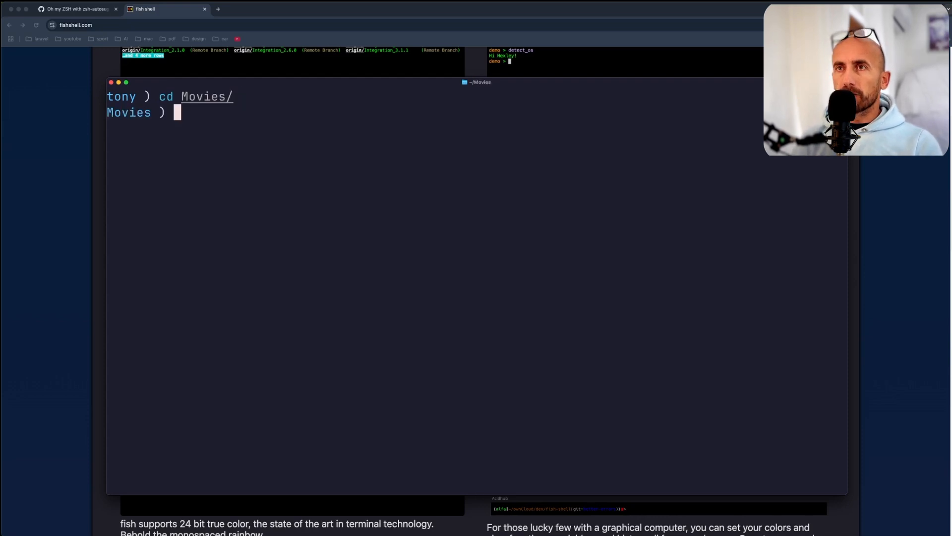
type("cd M")
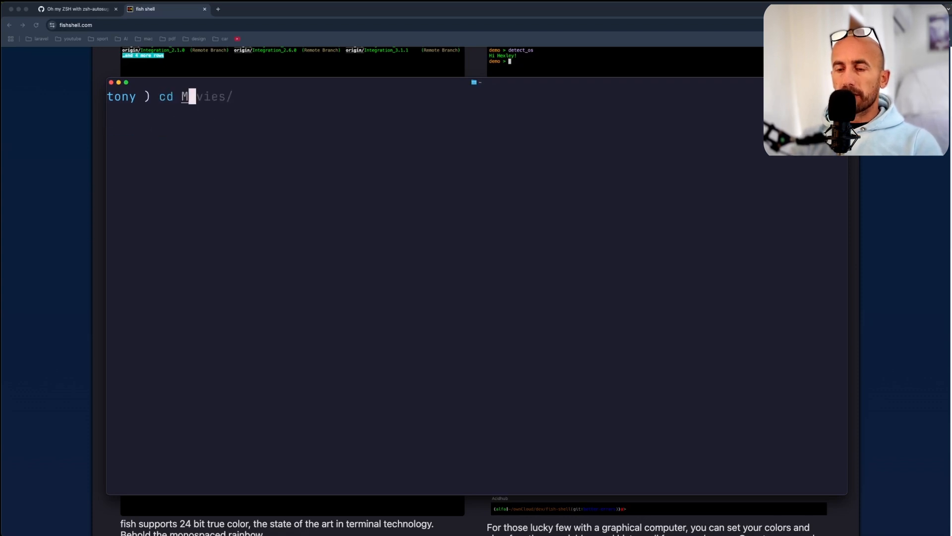
key("Return")
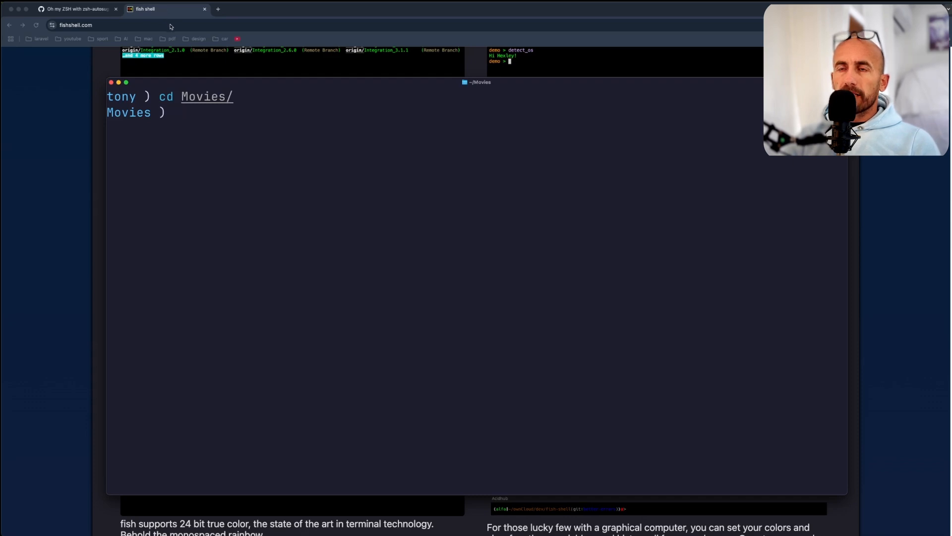
scroll("down", 3)
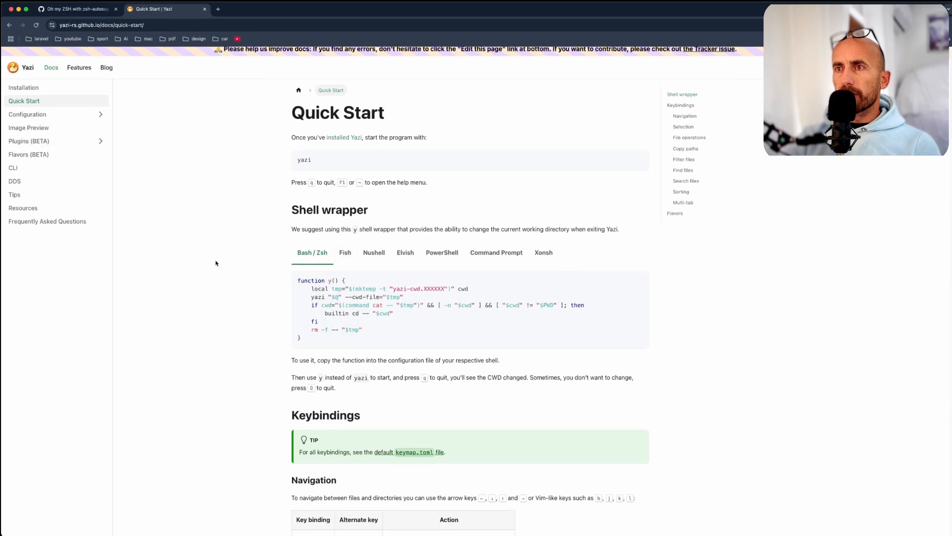
Scroll the Yazi Quick Start page down to the Navigation and Selection key binding tables.
scroll("down", 3)
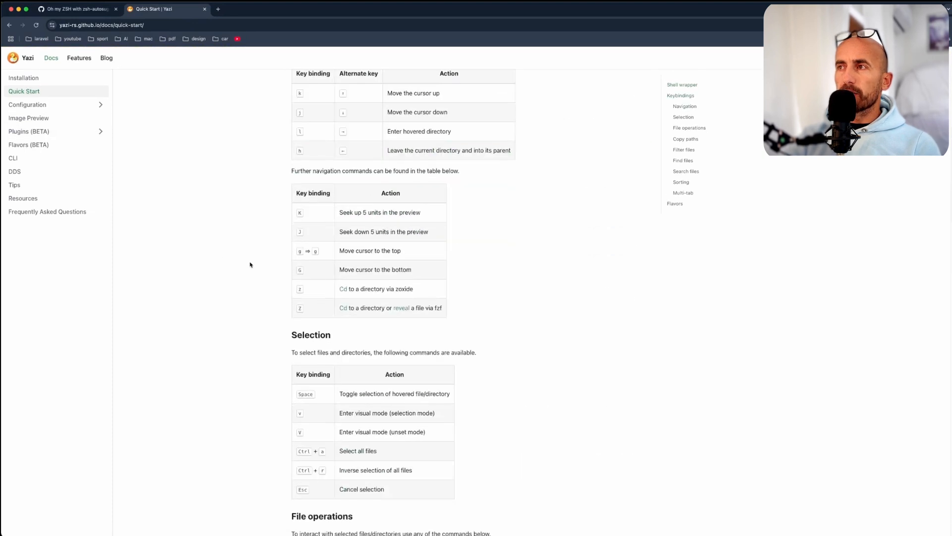
scroll("down", 3)
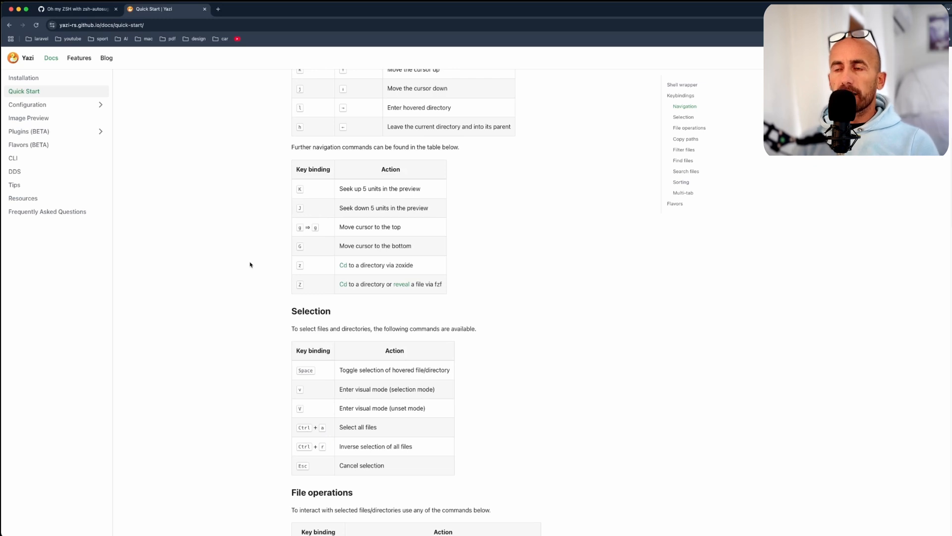
mouse_move(231, 240)
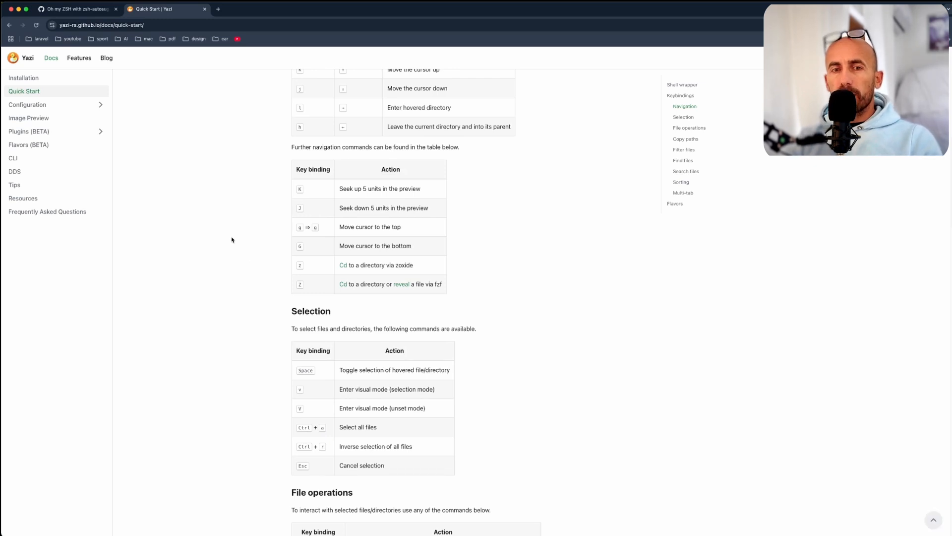